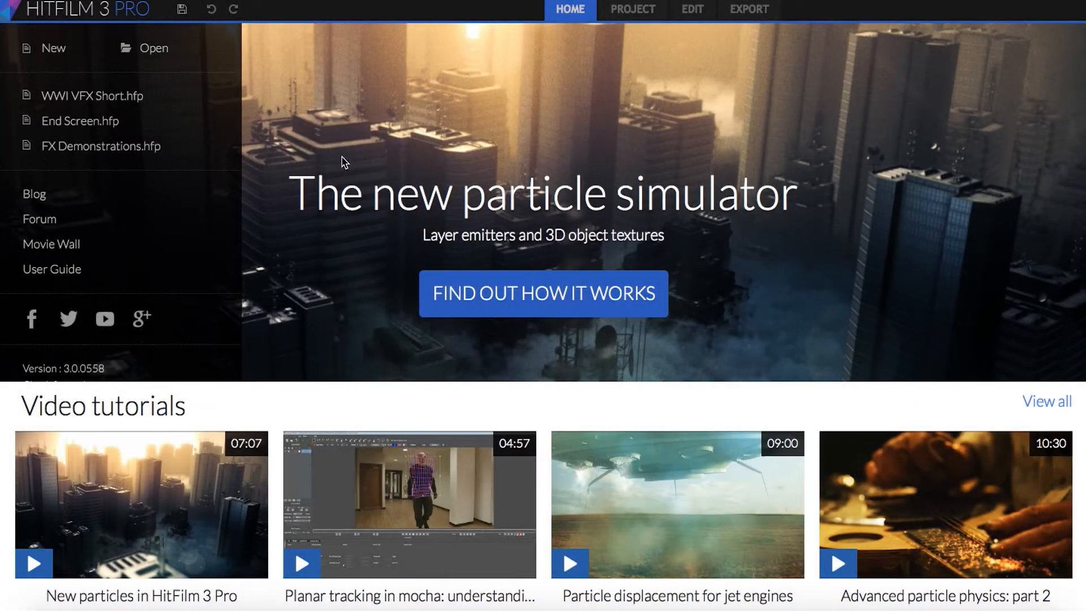
mouse_move(615, 281)
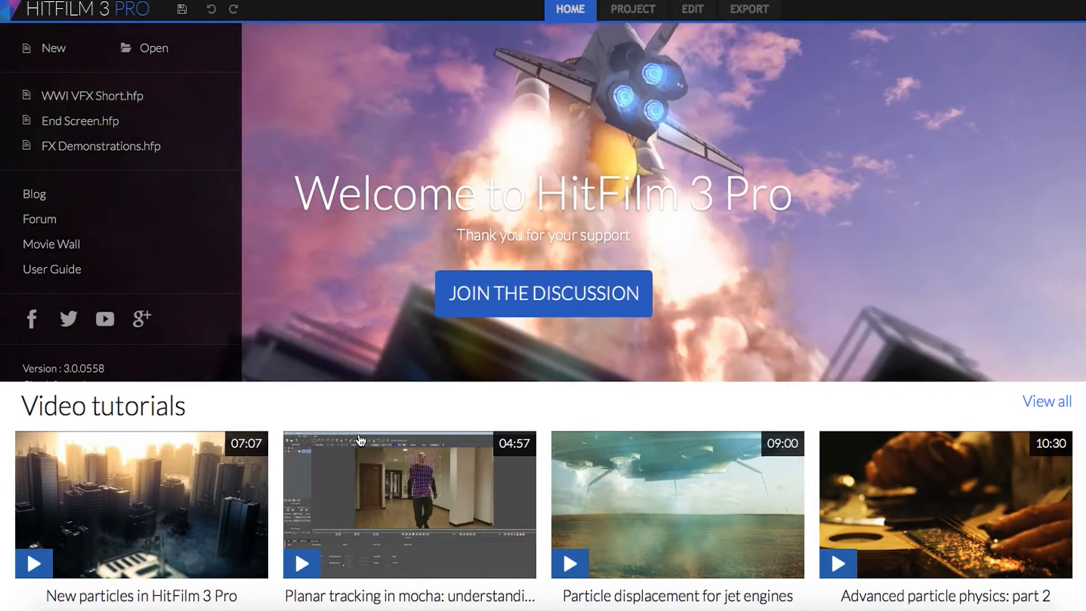
mouse_move(608, 297)
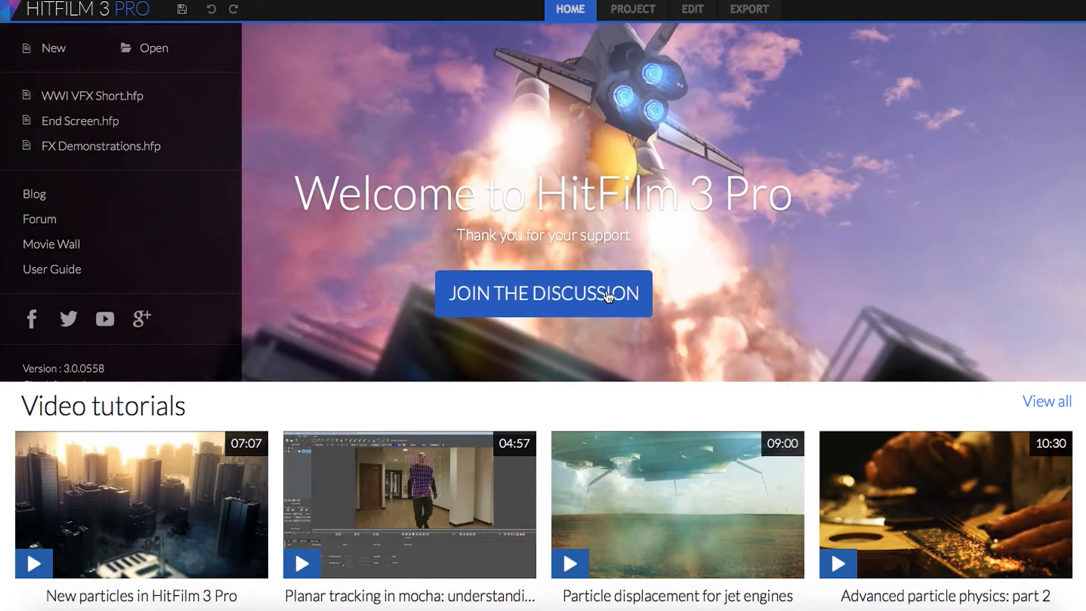
mouse_move(737, 145)
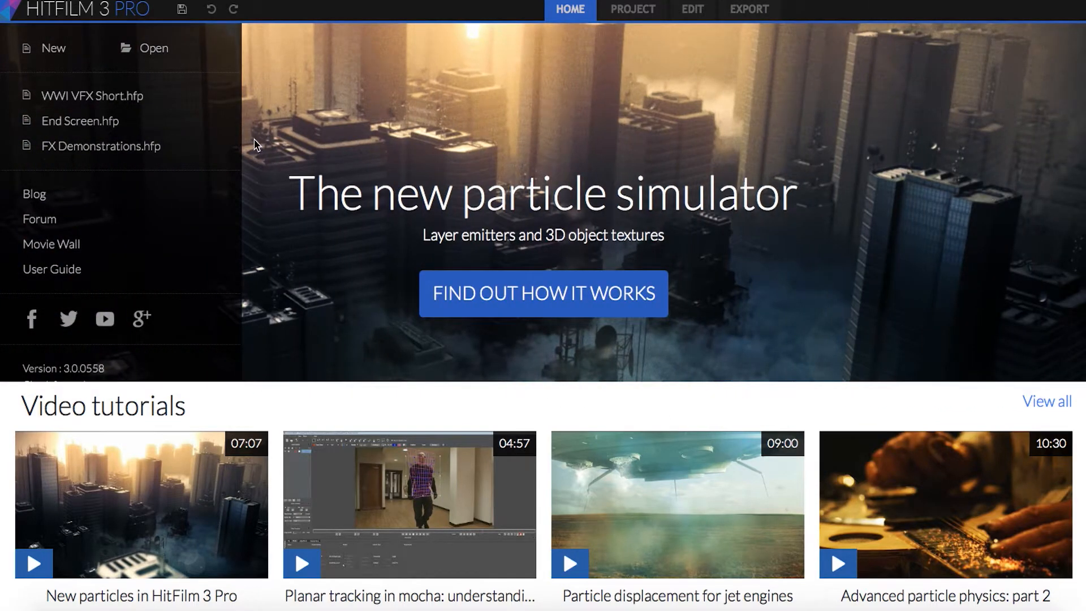
- Begin a new project from the 1080p Full HD 24 fps template
left_click(635, 9)
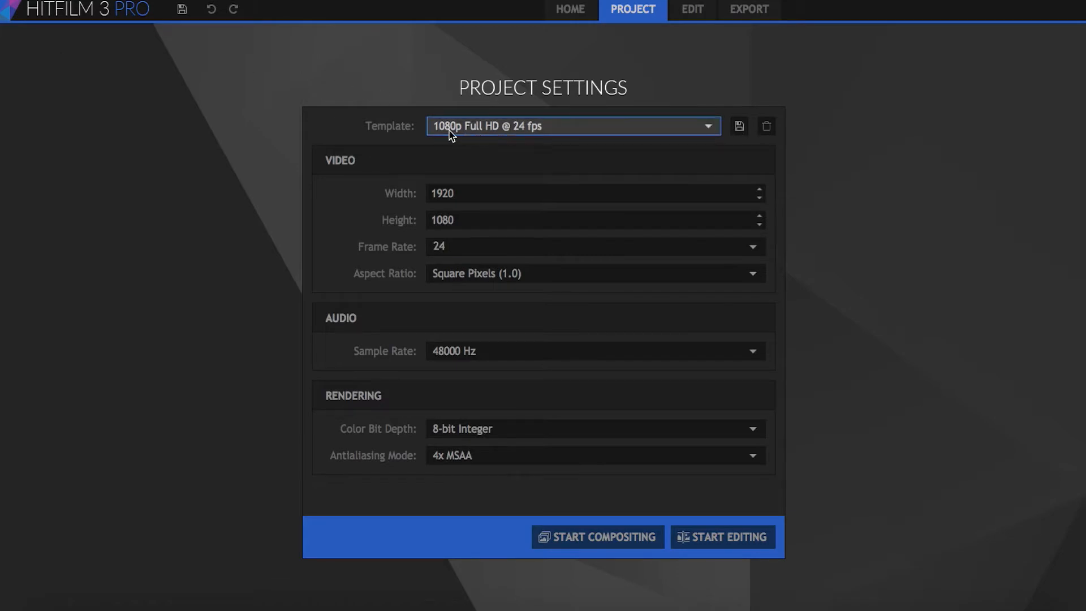
mouse_move(741, 234)
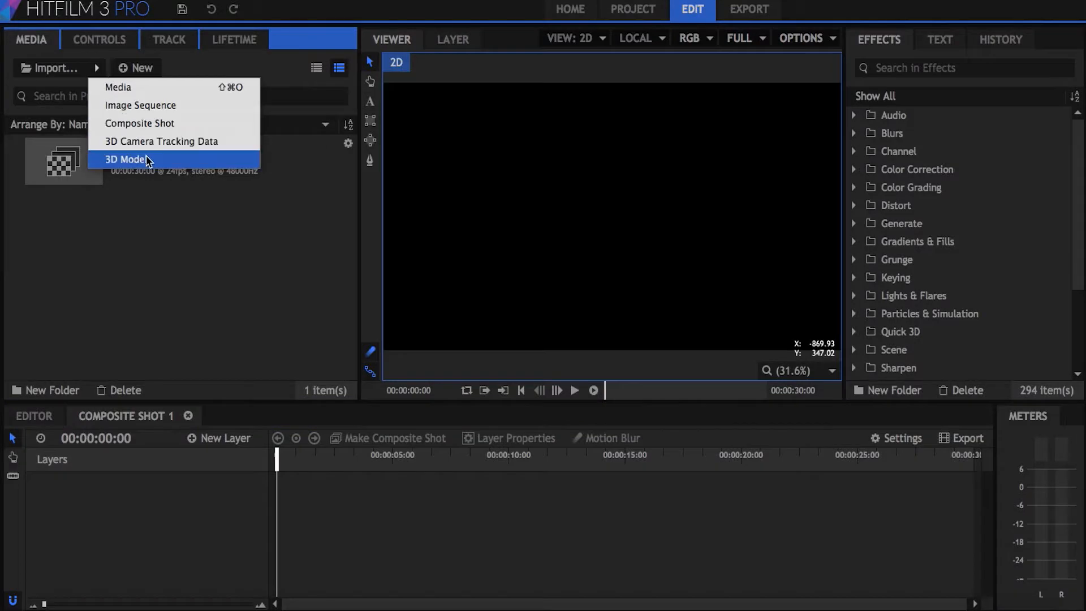
- Bring in the biplane 3D model named Airplane.obj, reviewing its materials before accepting
left_click(129, 159)
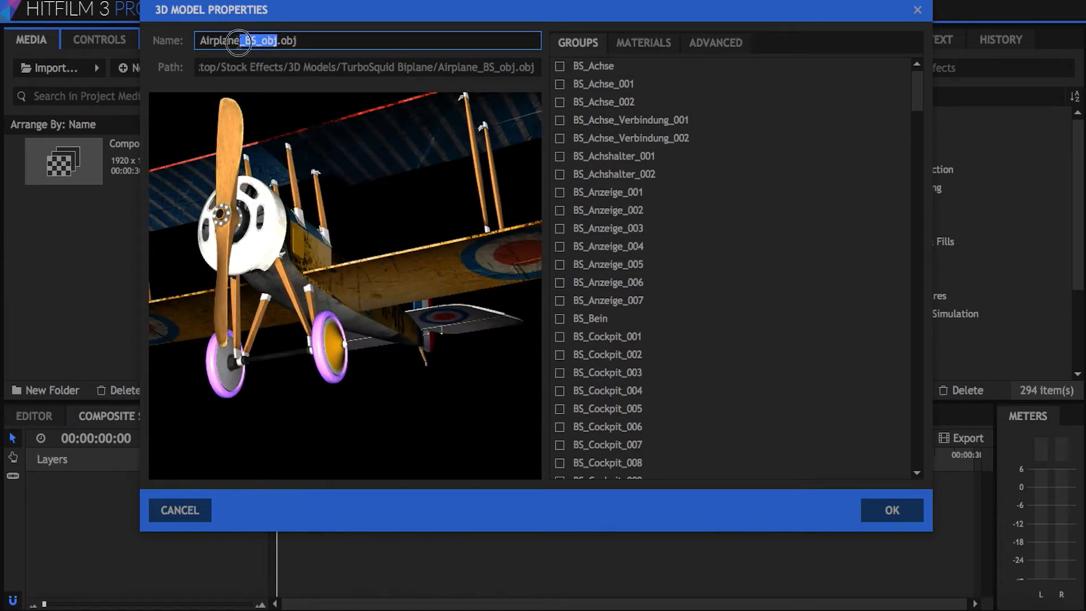
type("Airplane.obj")
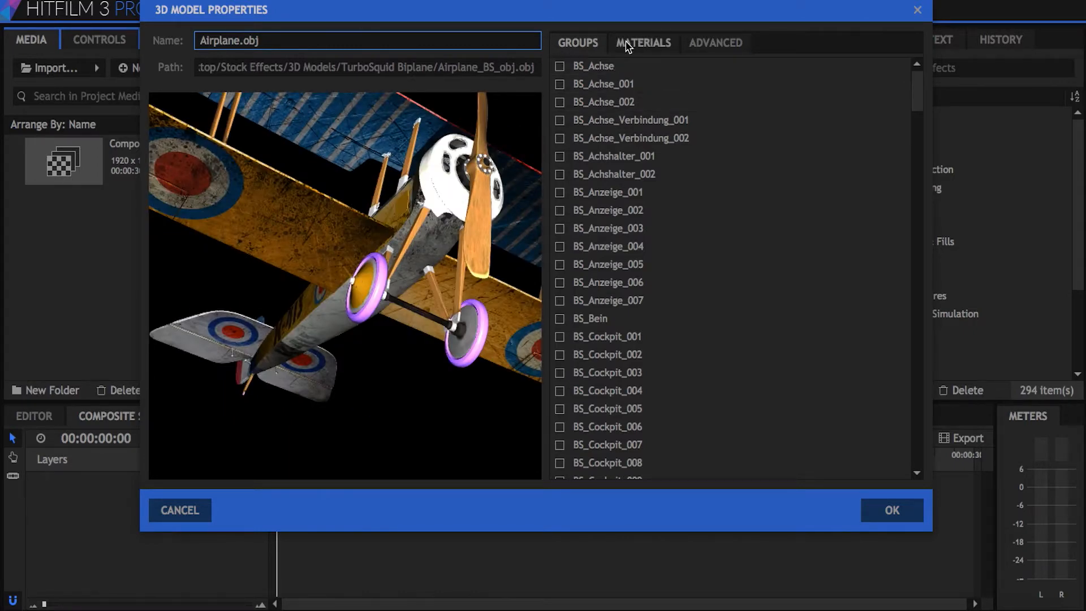
left_click(643, 43)
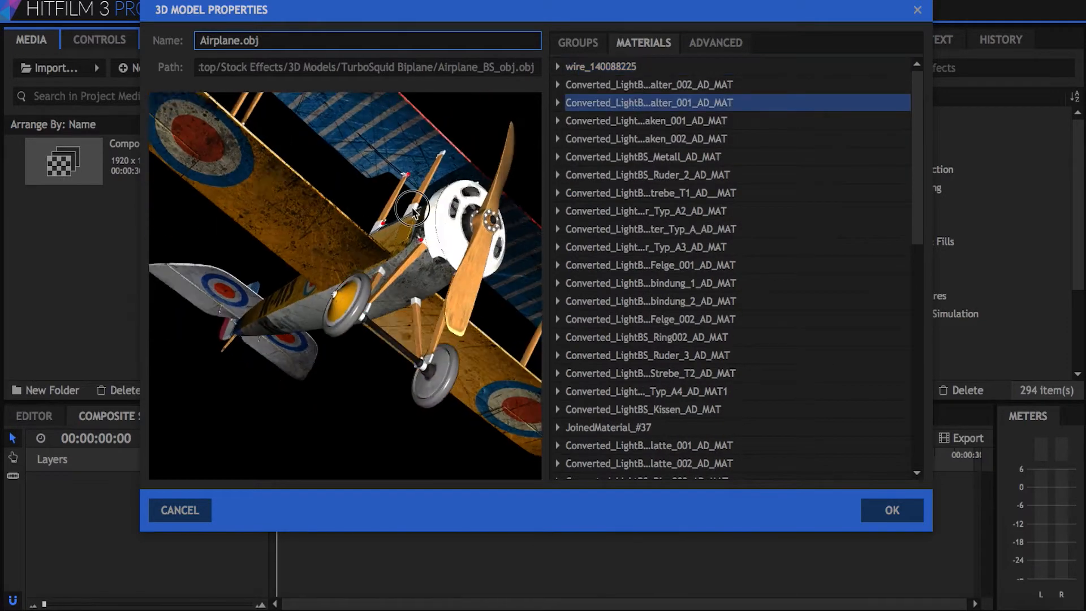
left_click(561, 67)
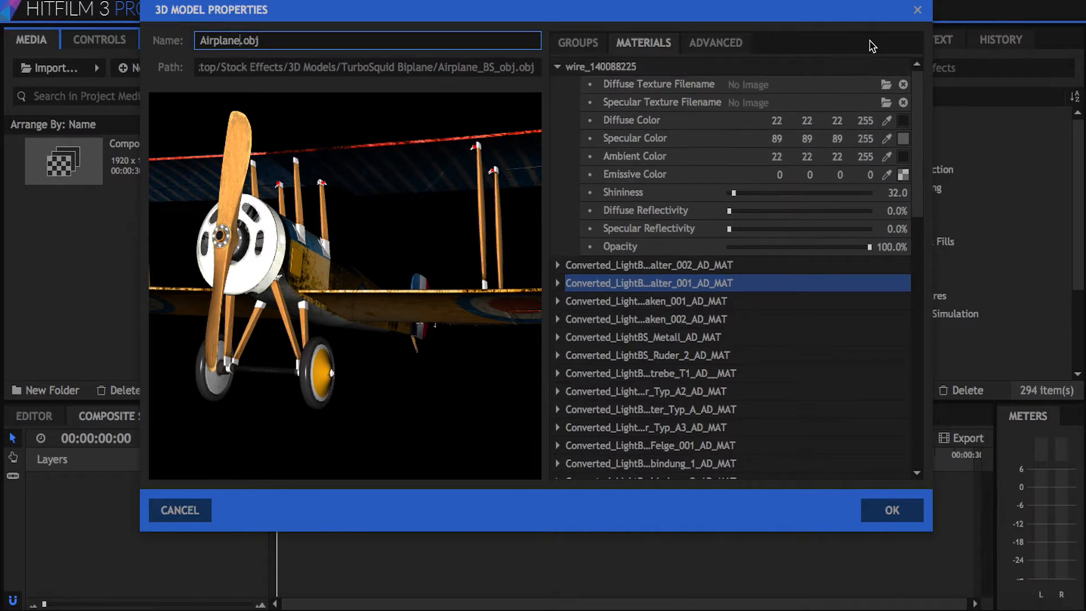
left_click(891, 510)
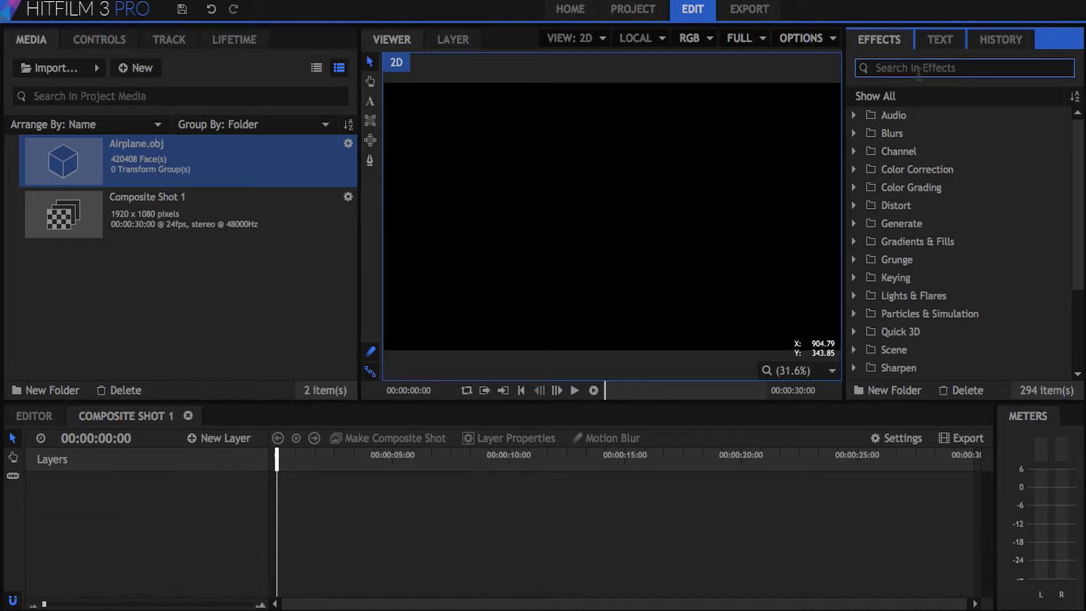
- Add a Particle Simulator layer via the Effects search and reveal its settings
type("partic")
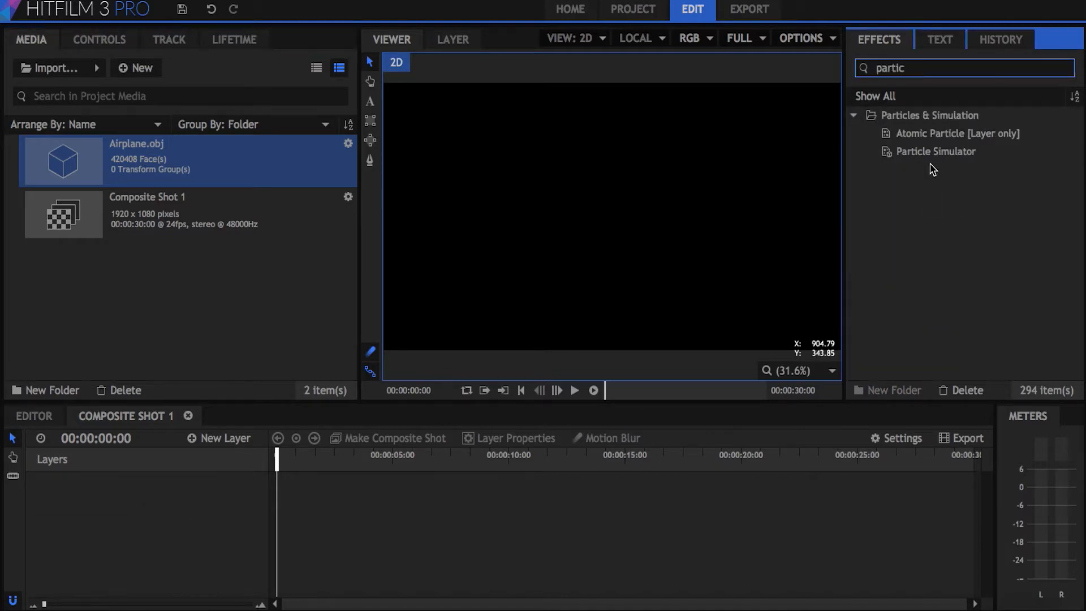
double_click(936, 152)
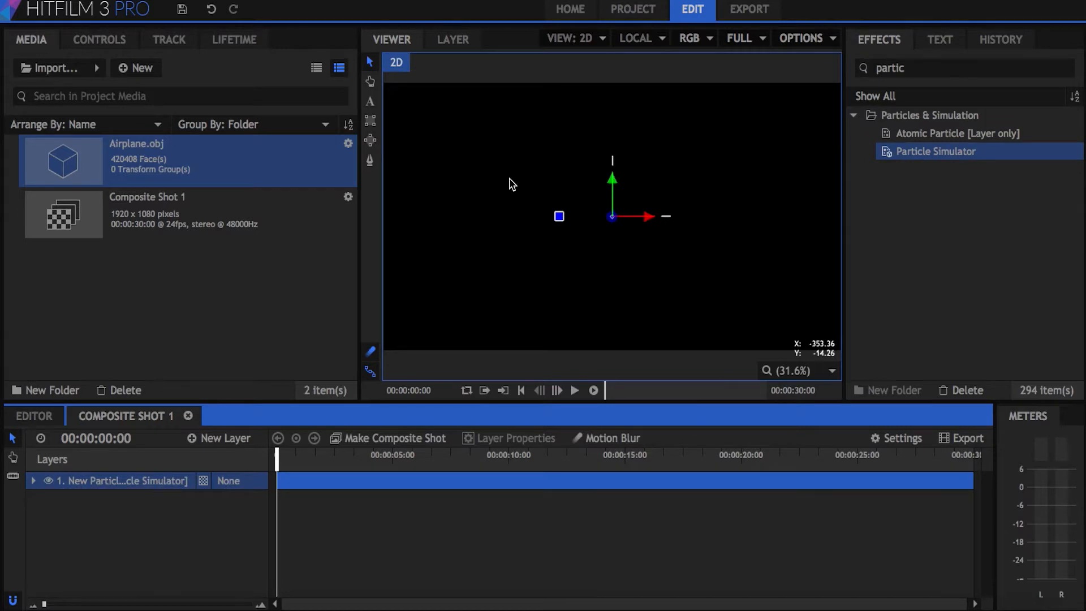
left_click(218, 438)
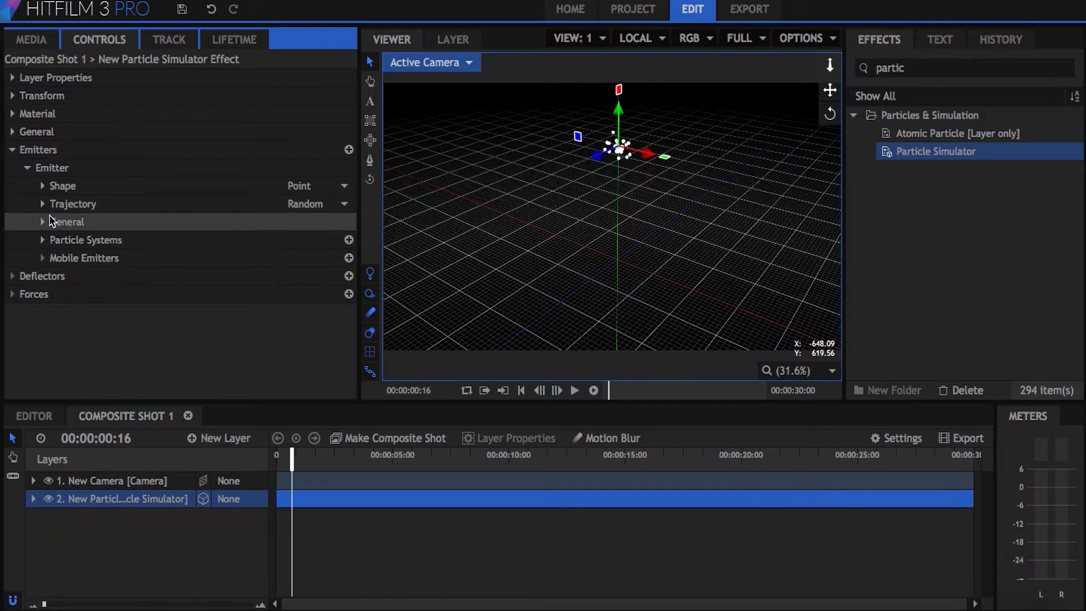
- Set the emitter shape to Cube and expose its size settings
left_click(317, 185)
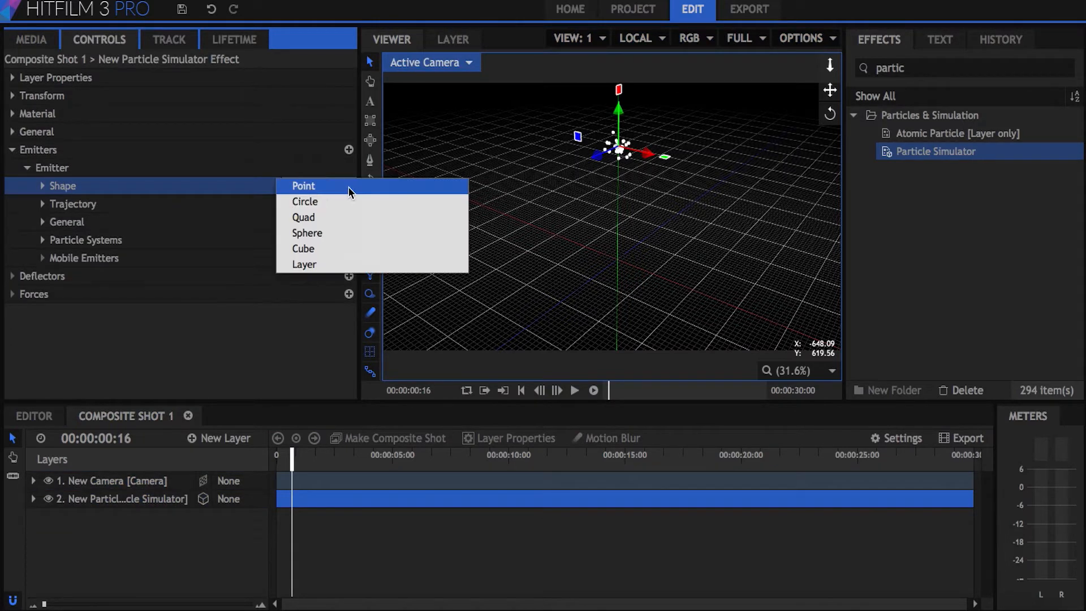
left_click(303, 249)
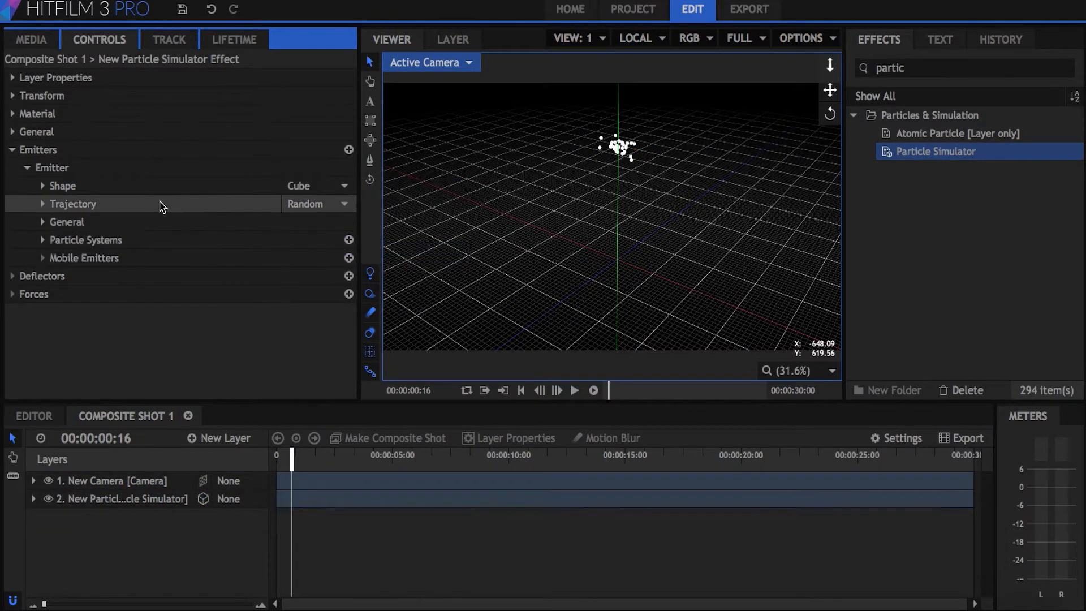
left_click(63, 185)
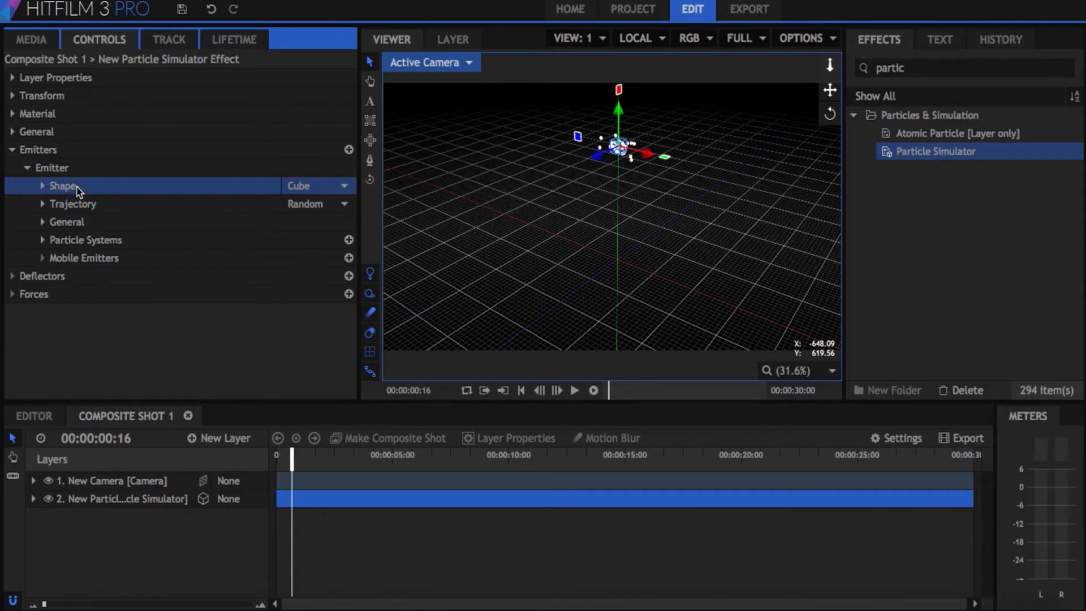
left_click(43, 185)
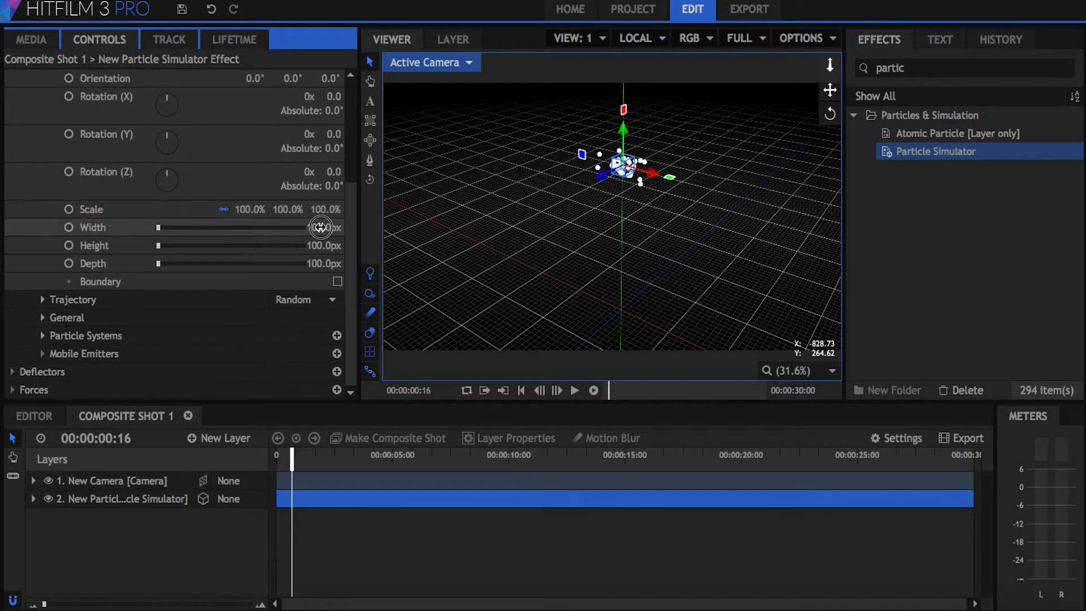
- Enlarge the cube's Width, Height and Depth into a wide emitter box
left_click_drag(320, 227, 313, 227)
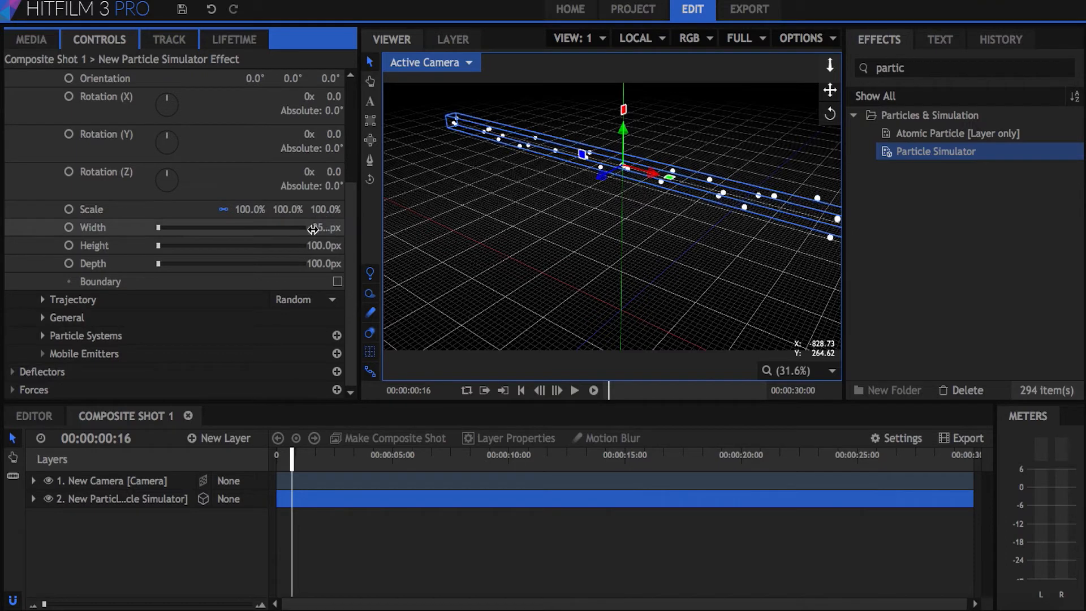
left_click_drag(313, 227, 319, 243)
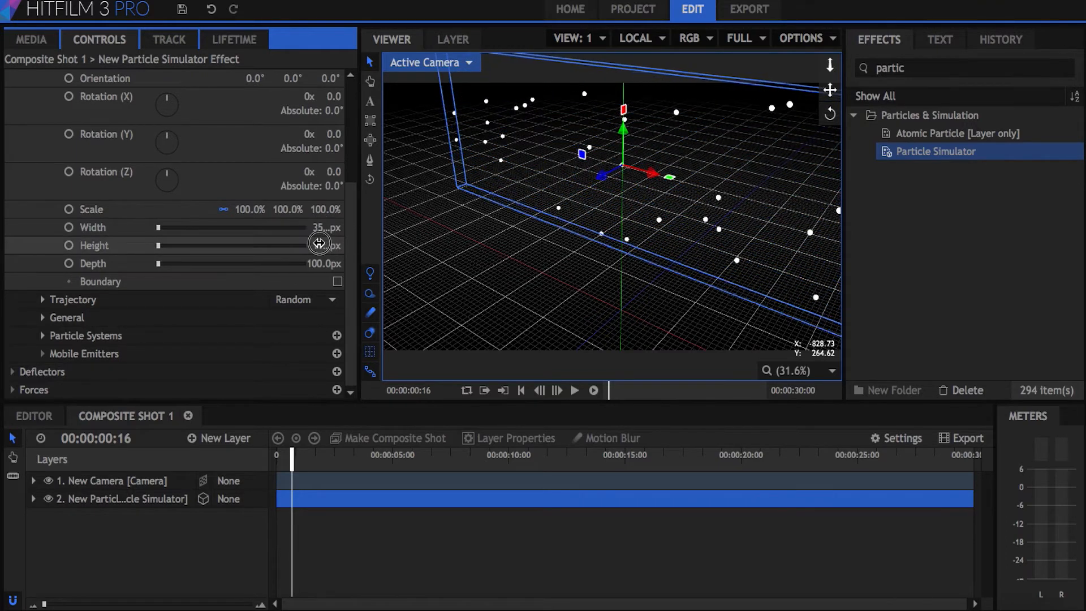
left_click_drag(318, 264, 362, 264)
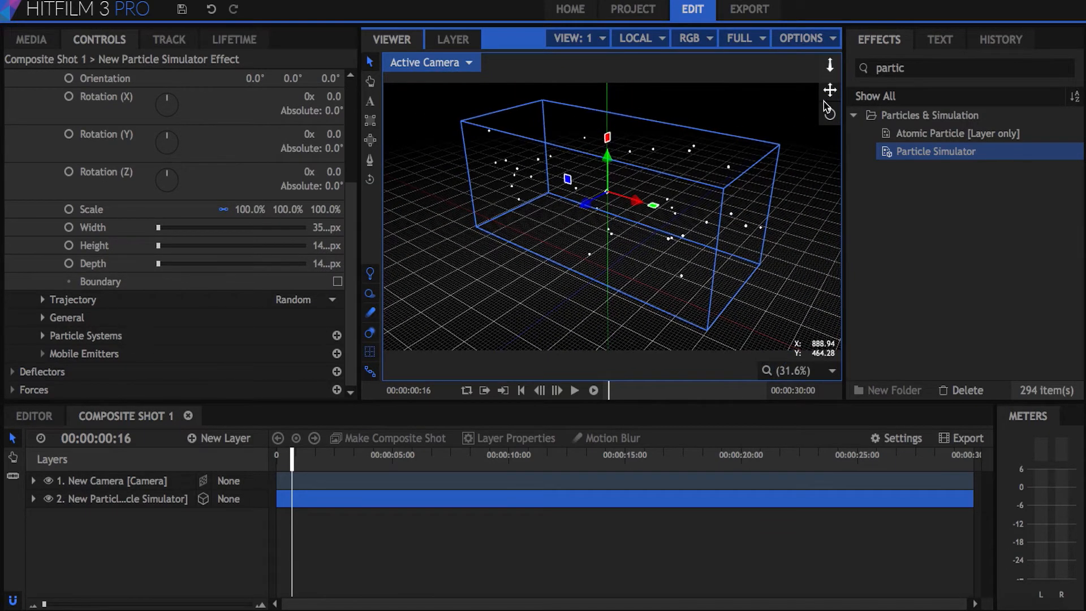
left_click(104, 481)
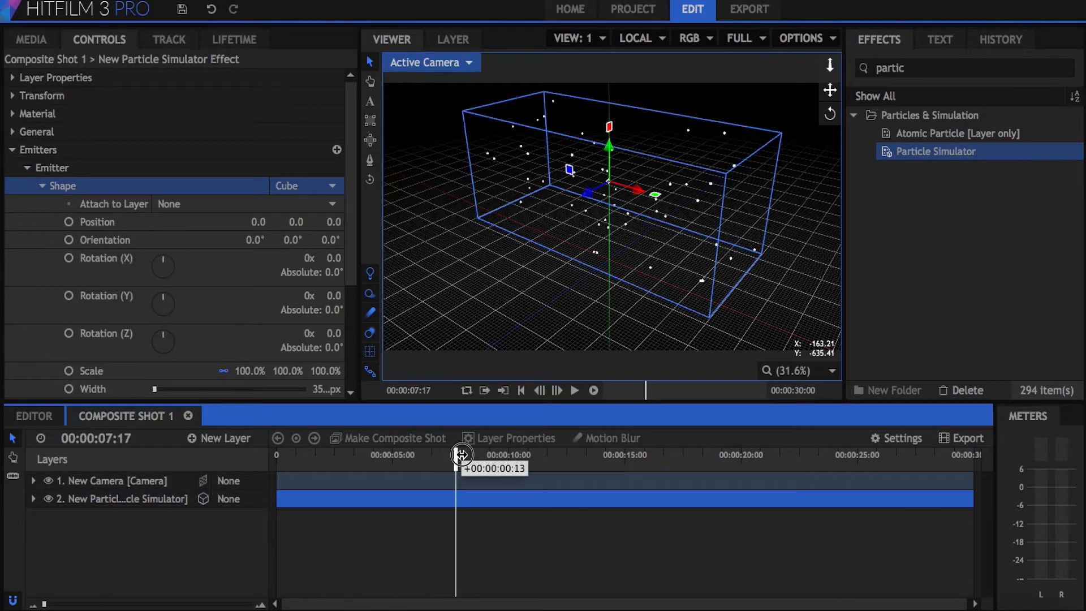
- Give General a negative Time Shift so particles fill the cube at frame one
left_click_drag(457, 454, 392, 471)
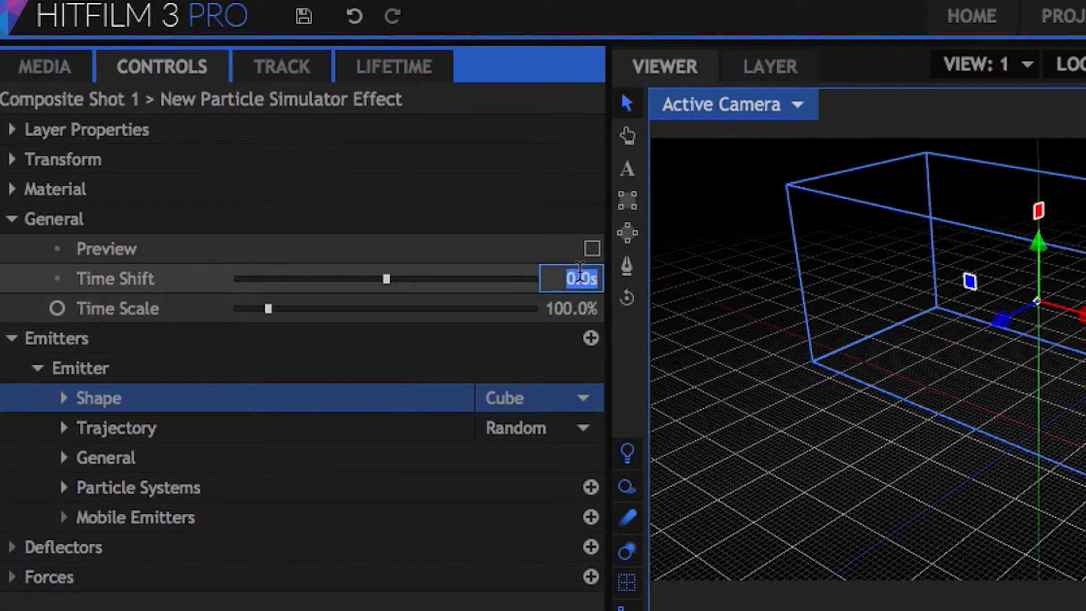
left_click_drag(386, 278, 383, 279)
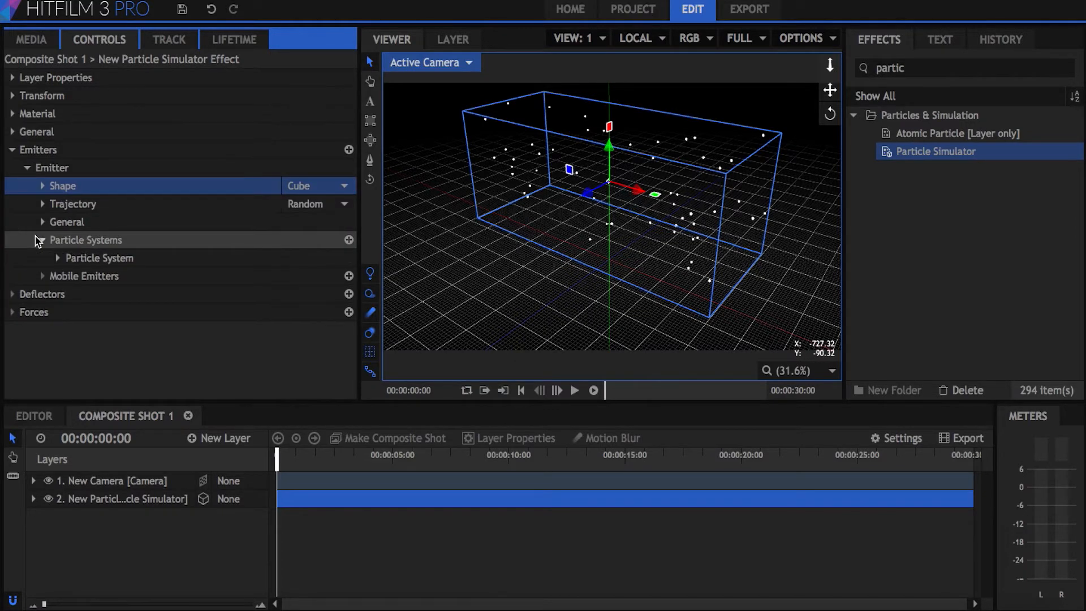
left_click(56, 258)
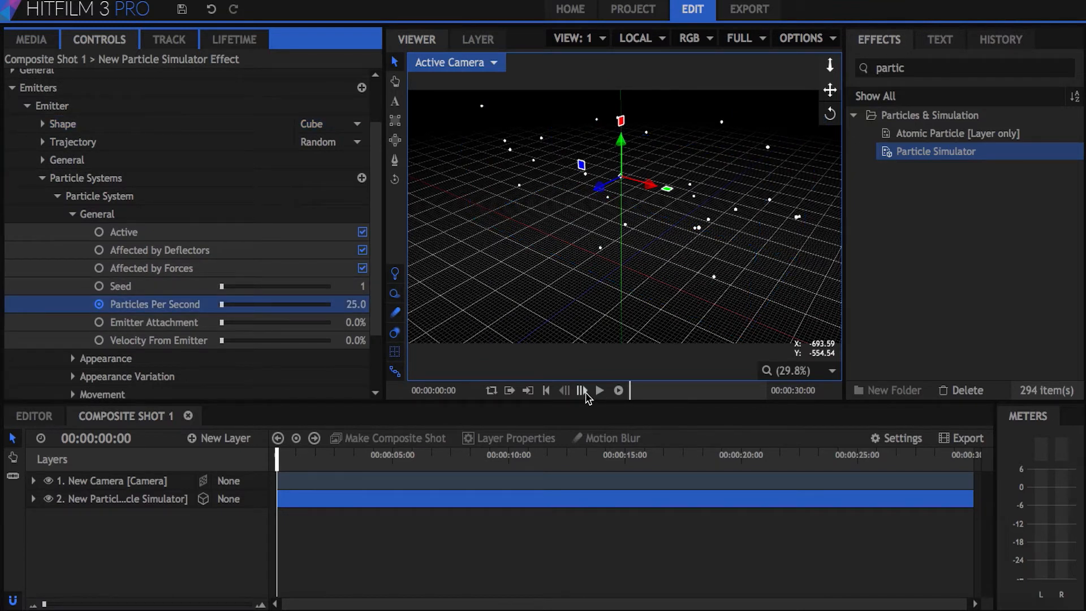
left_click(581, 390)
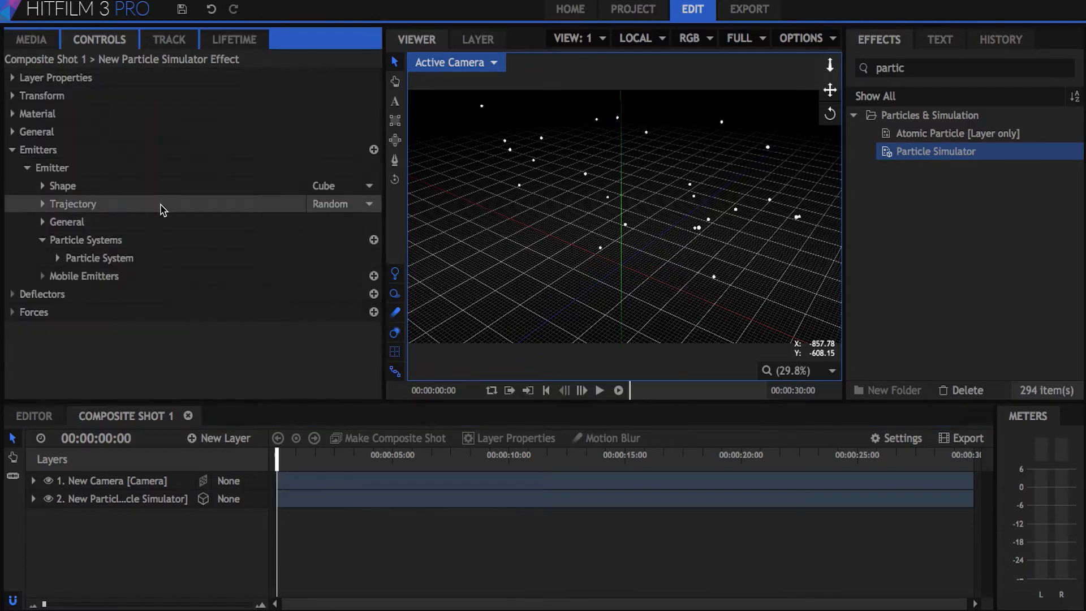
- Set Trajectory to Cone with radius 2.0, scrubbing the timeline to check the motion
left_click(343, 203)
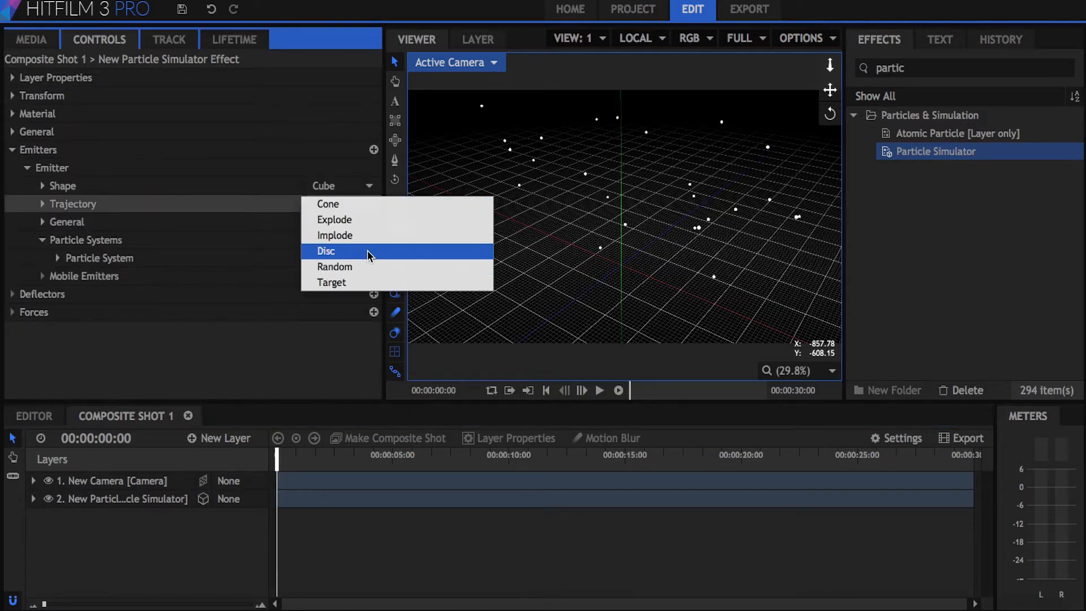
left_click(327, 204)
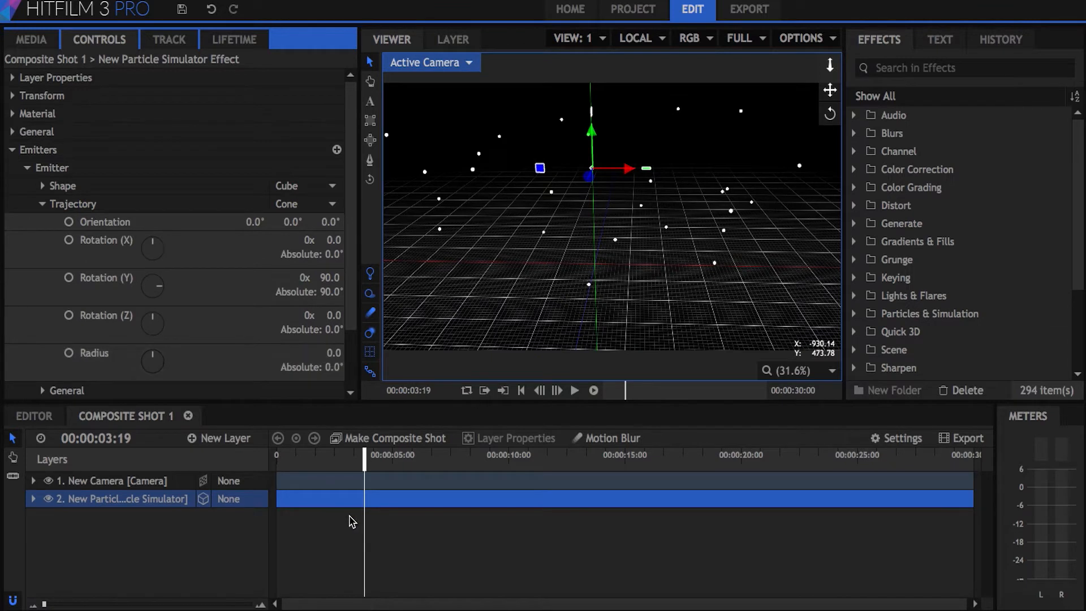
left_click_drag(365, 459, 560, 459)
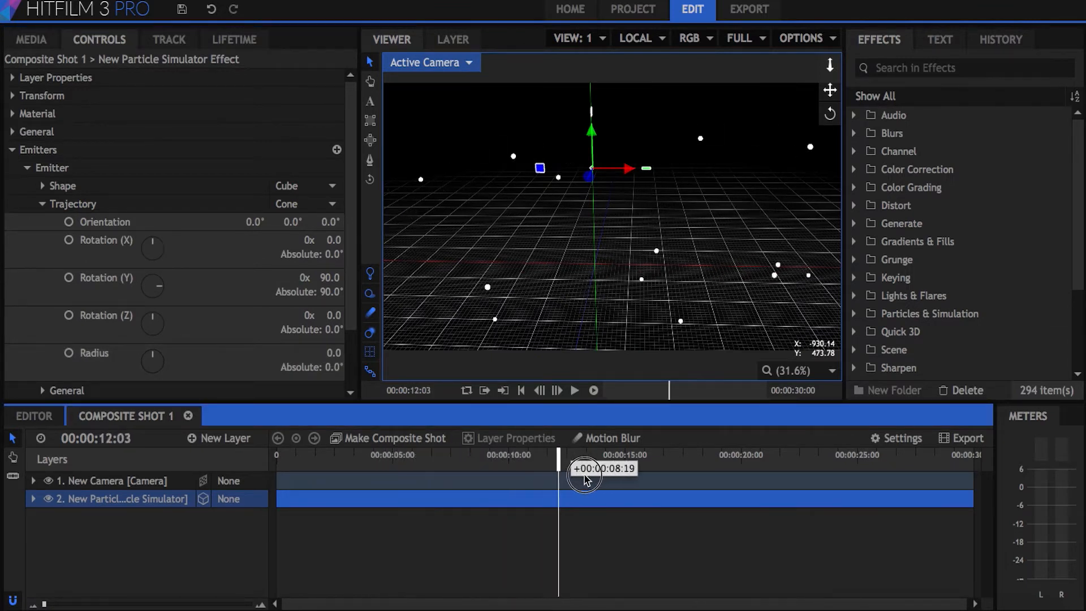
left_click_drag(585, 477, 398, 477)
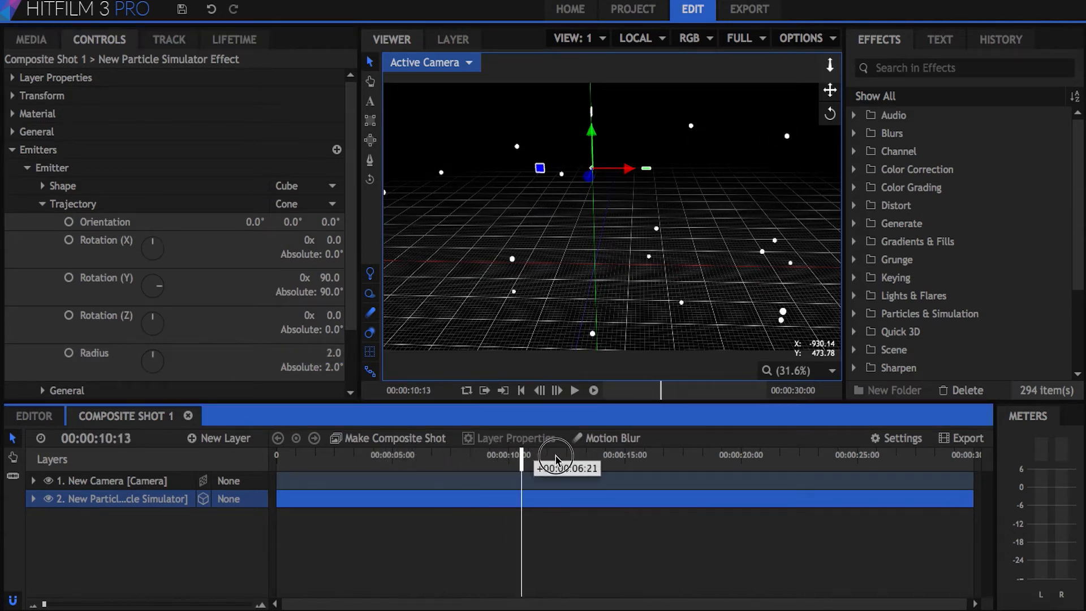
left_click_drag(554, 460, 389, 460)
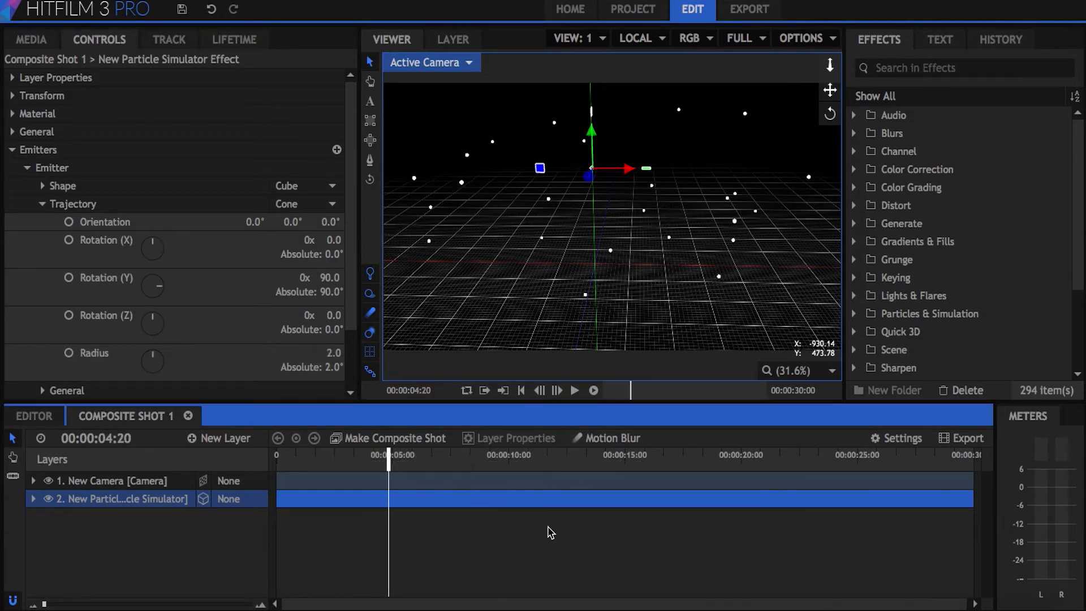
left_click(32, 39)
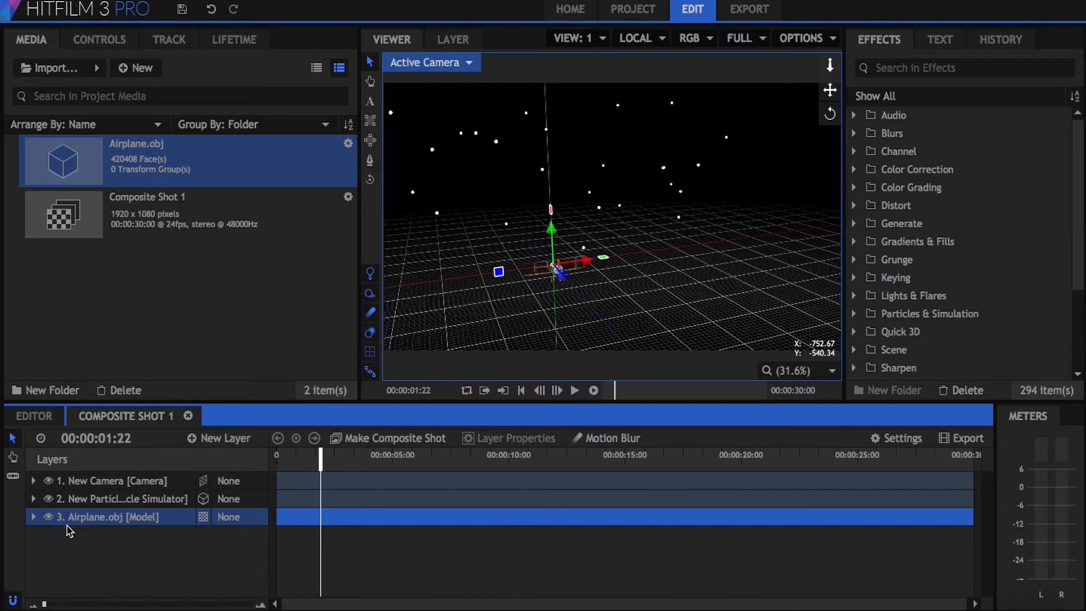
- In Appearance, set Texture Source to Layer with Airplane.obj as the source layer
left_click(113, 498)
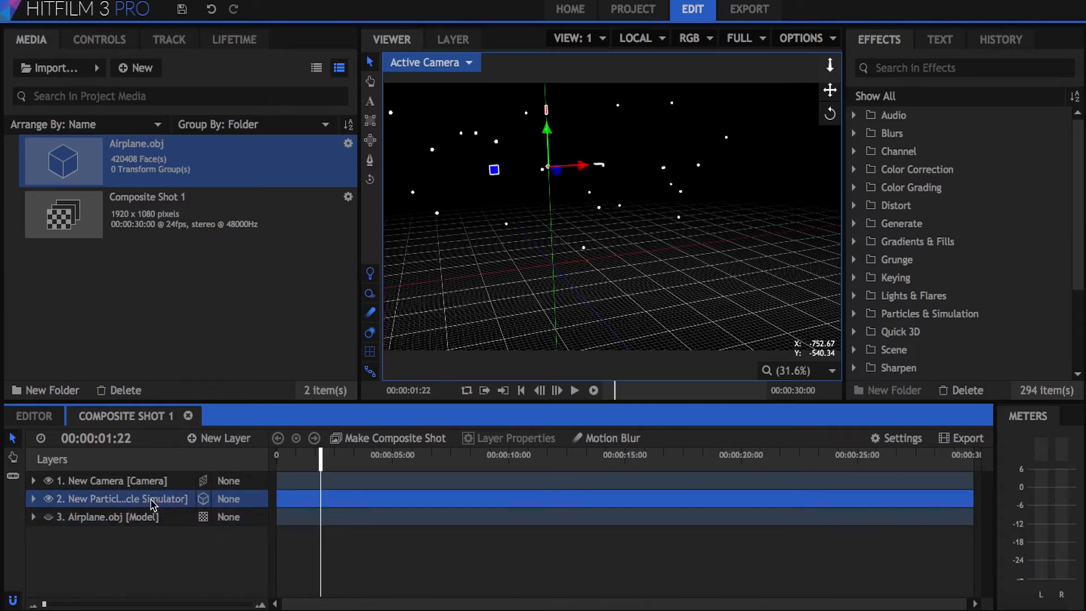
left_click(97, 39)
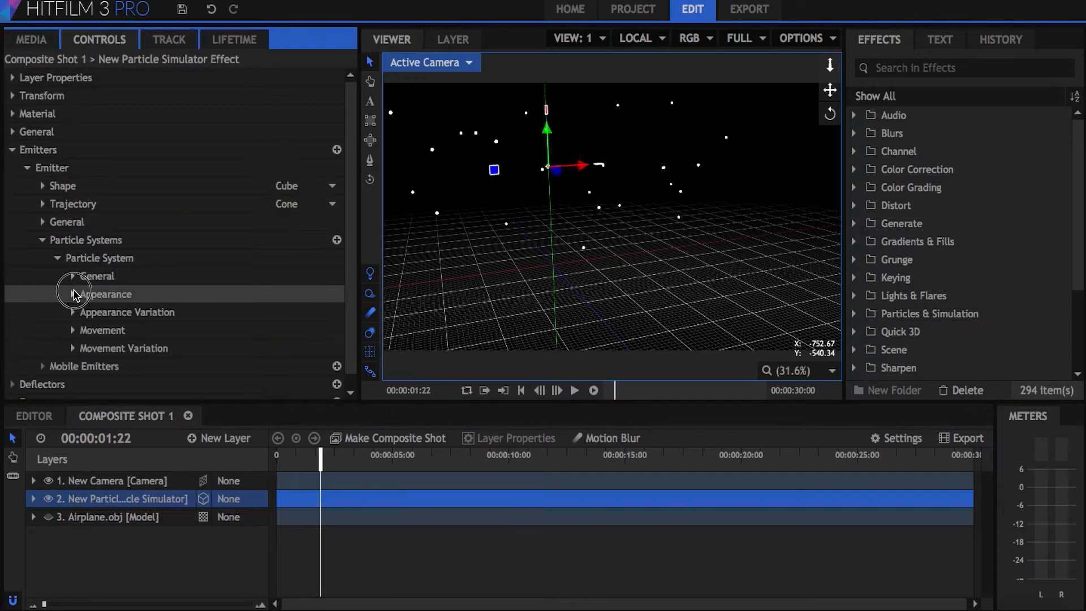
left_click(72, 294)
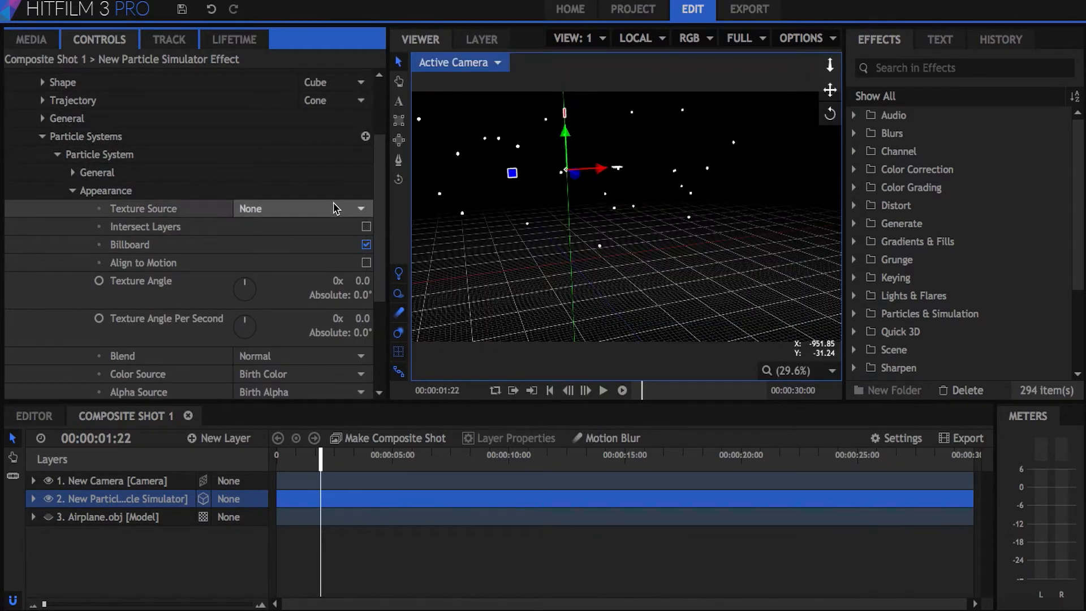
left_click(301, 208)
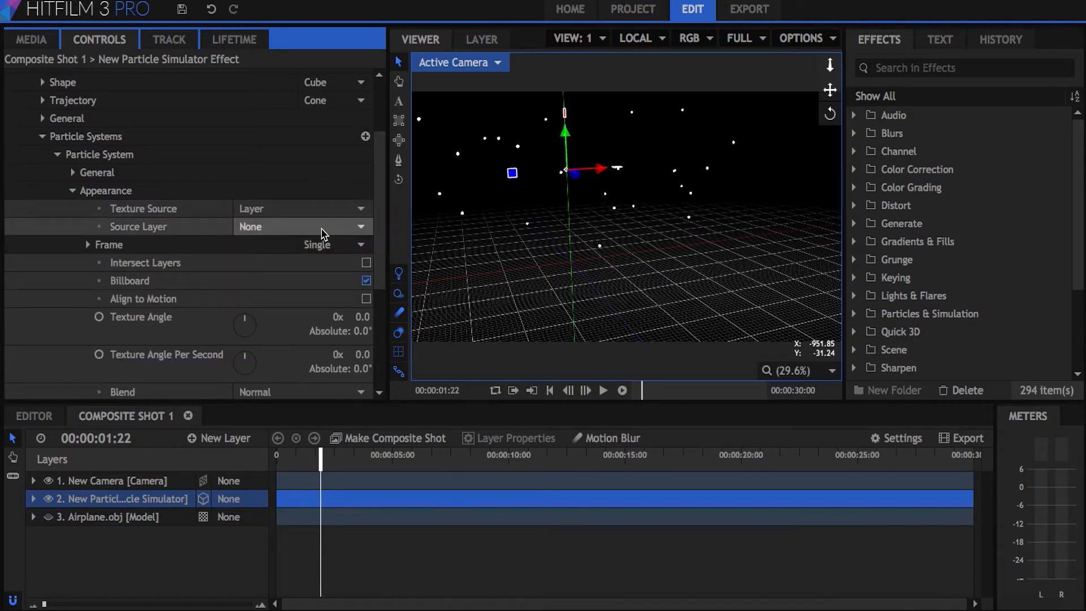
left_click(303, 226)
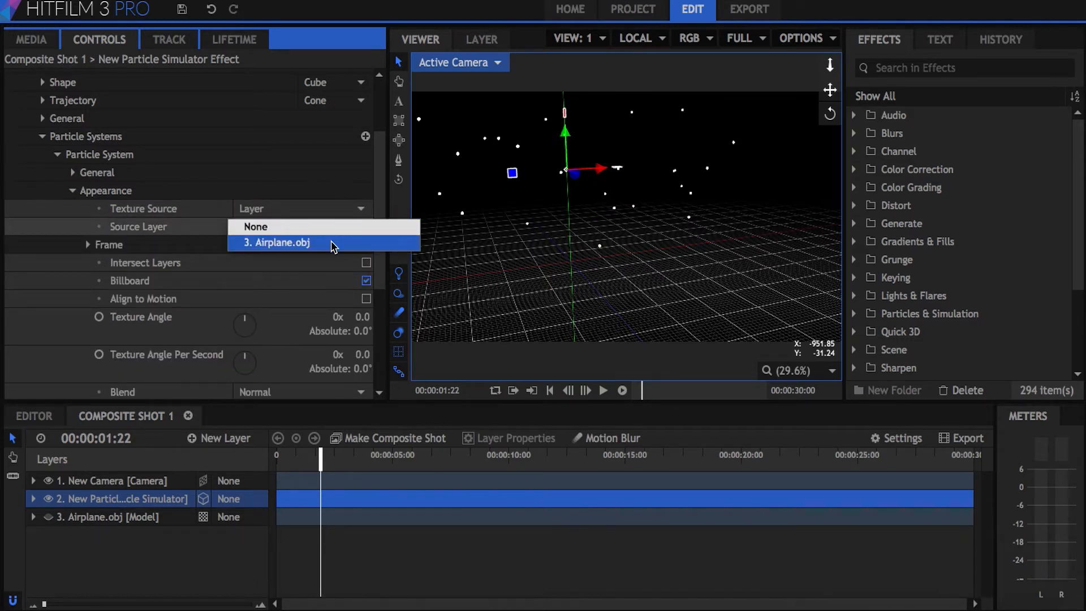
left_click(278, 242)
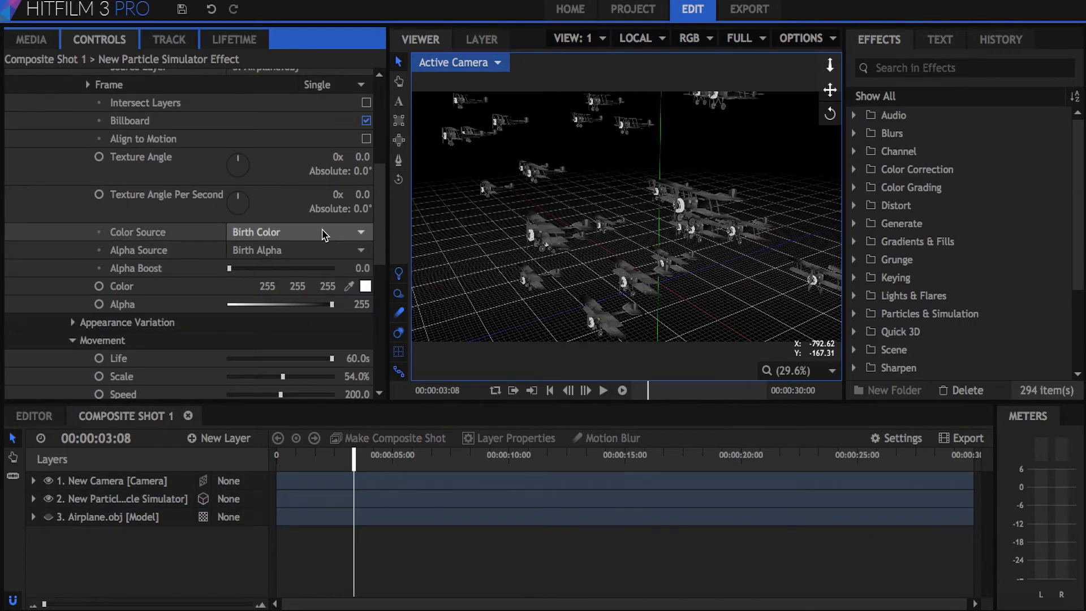
- Set Color Source to Texture Color and orbit through the coloured biplane fleet
left_click(301, 232)
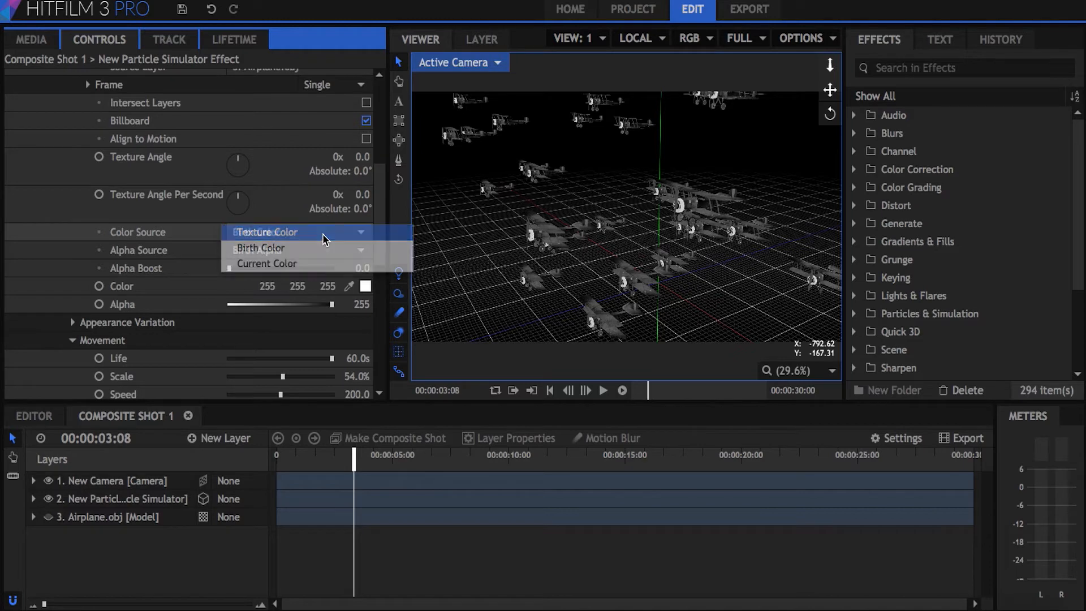
left_click(267, 232)
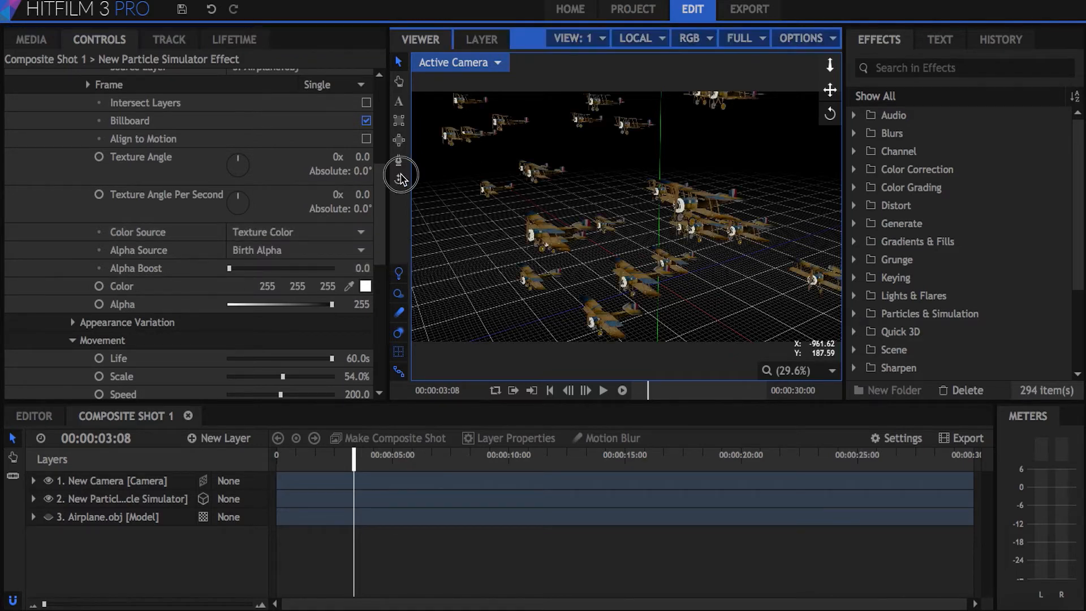
left_click_drag(400, 173, 840, 255)
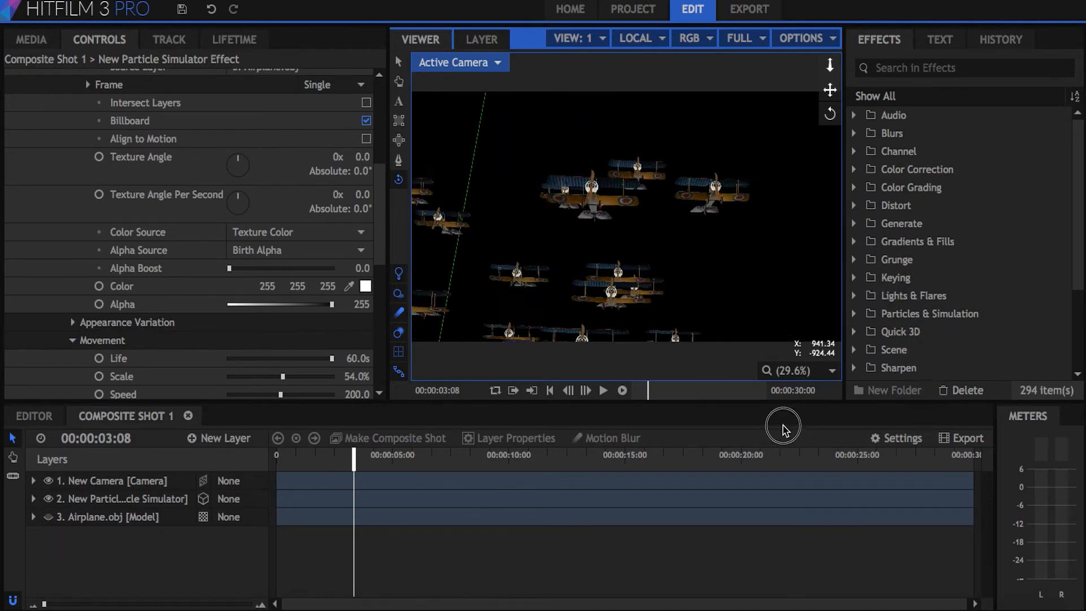
left_click_drag(782, 426, 491, 270)
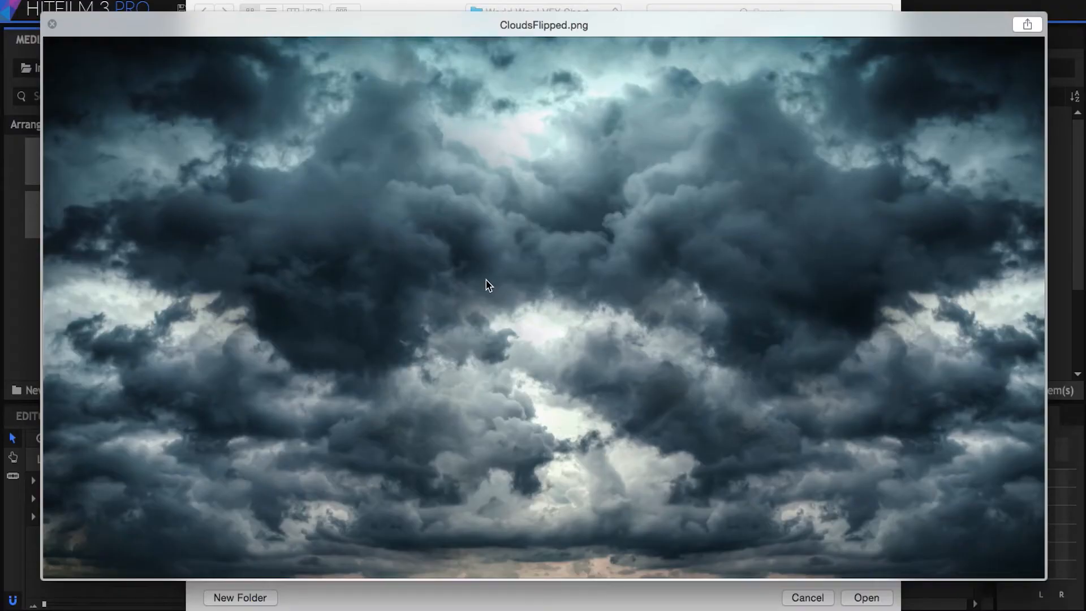
- Bring CloudsFlipped.png into the project as a backdrop layer
left_click(54, 25)
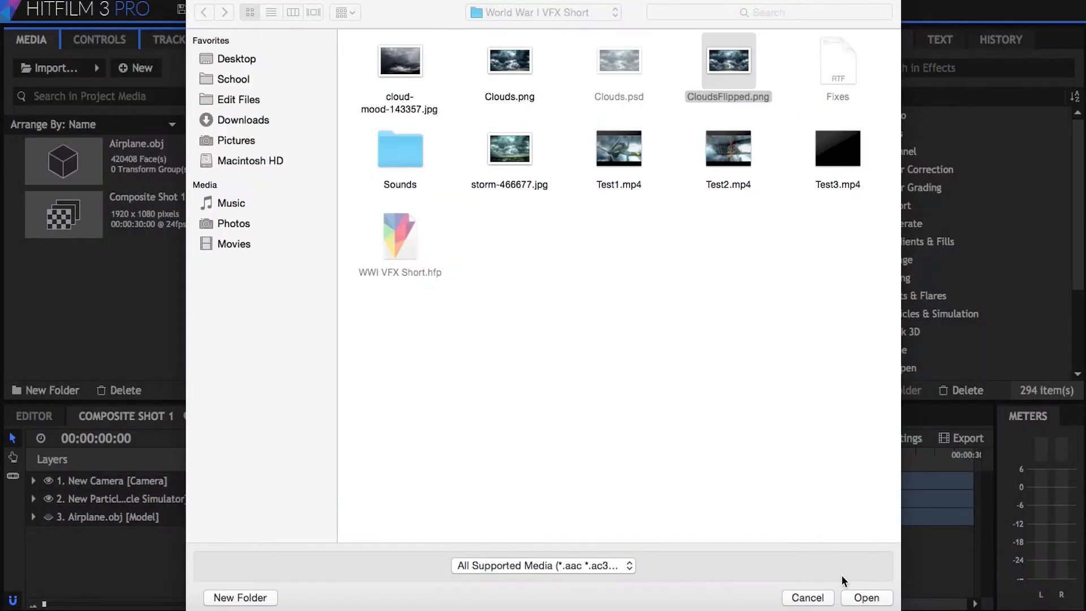
left_click(866, 597)
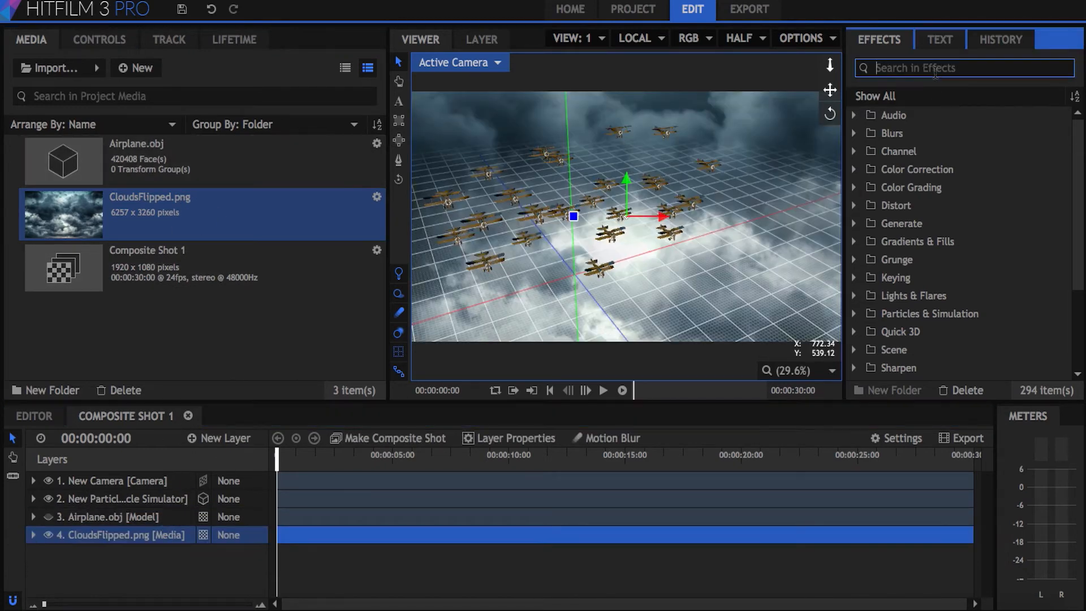
- Apply Environment Map Viewer to CloudsFlipped.png and look around the cloud sky
type("environ")
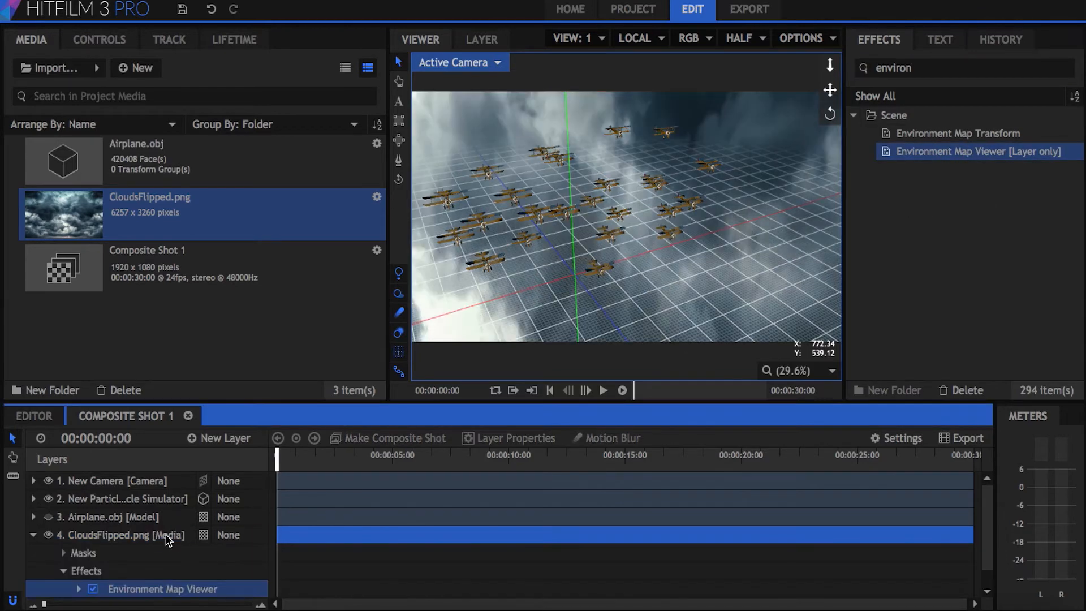
mouse_move(423, 325)
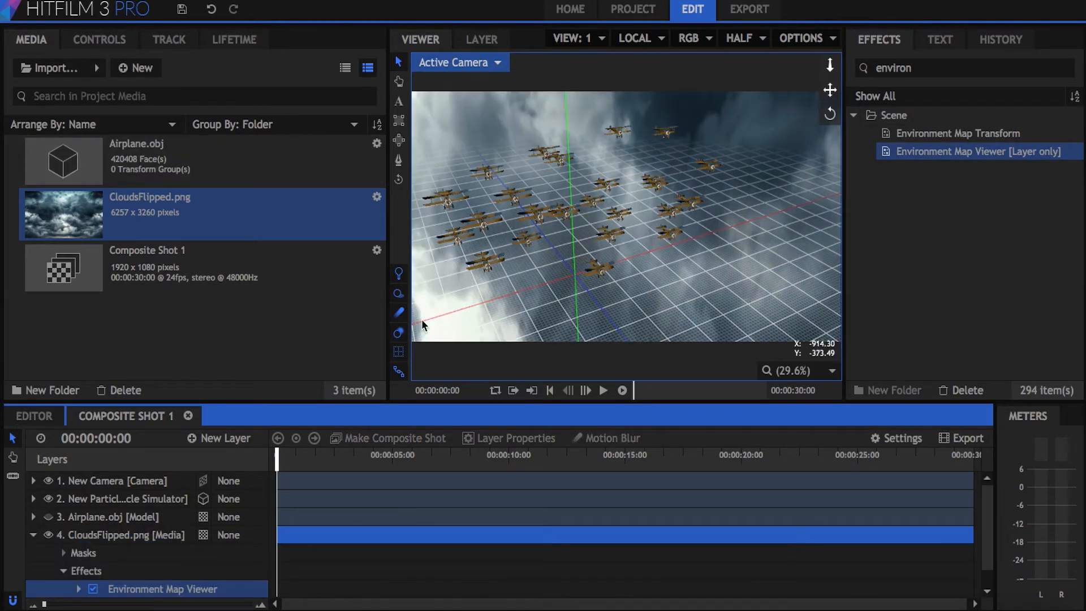
left_click(98, 38)
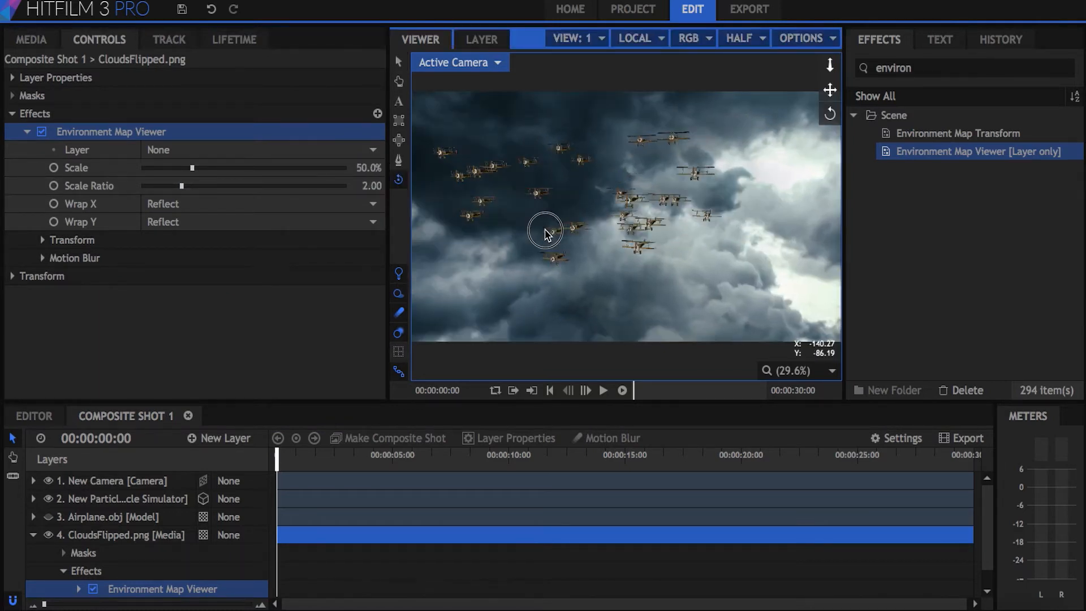
left_click_drag(545, 229, 455, 241)
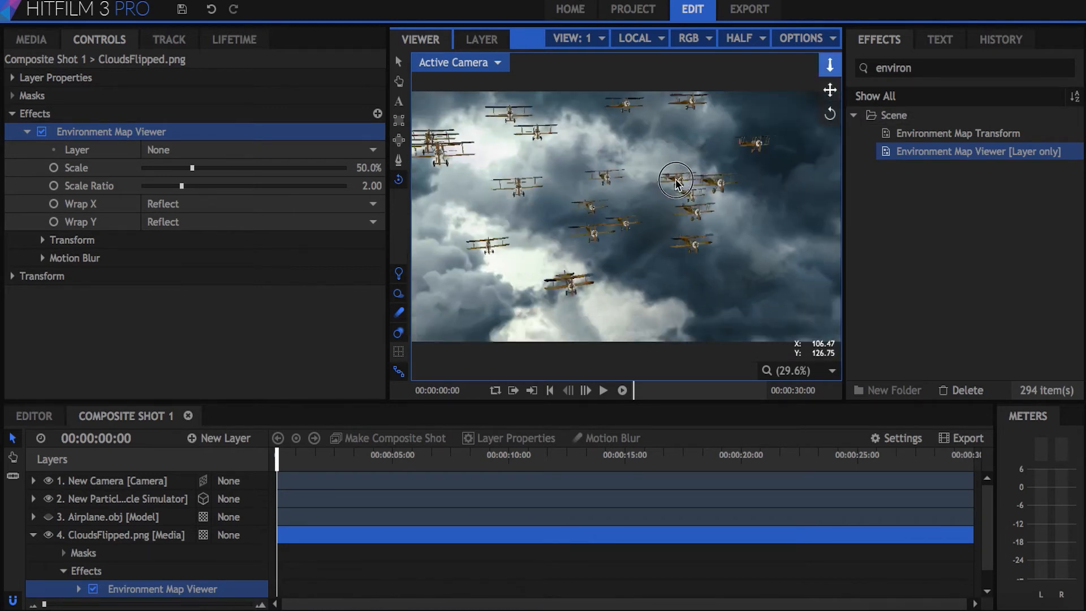
- Add a new light layer to the composition from the New Layer list
left_click(217, 438)
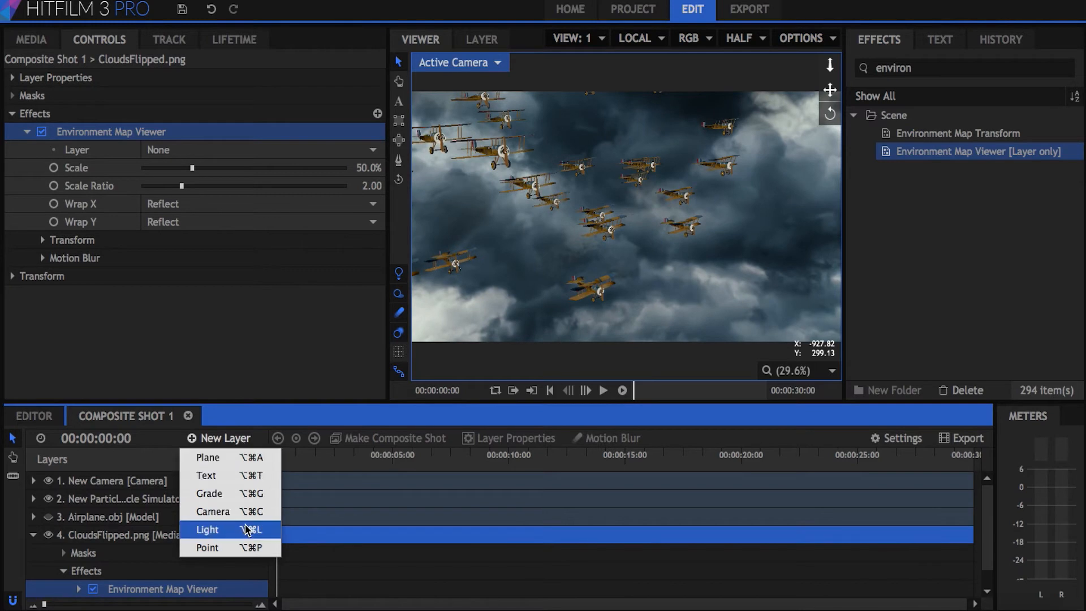
left_click(207, 529)
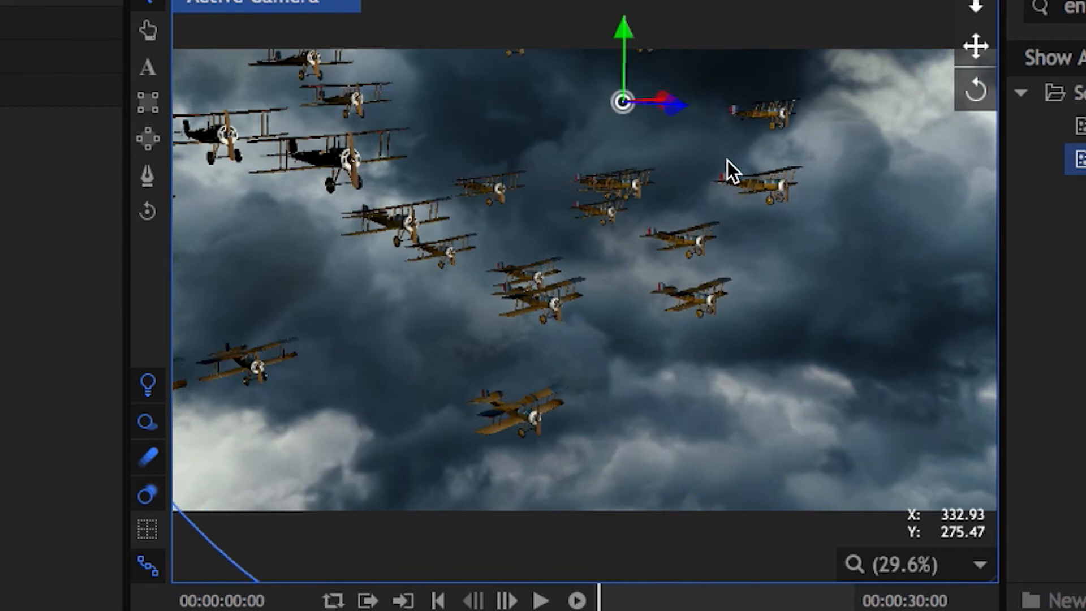
left_click(217, 439)
type("glow")
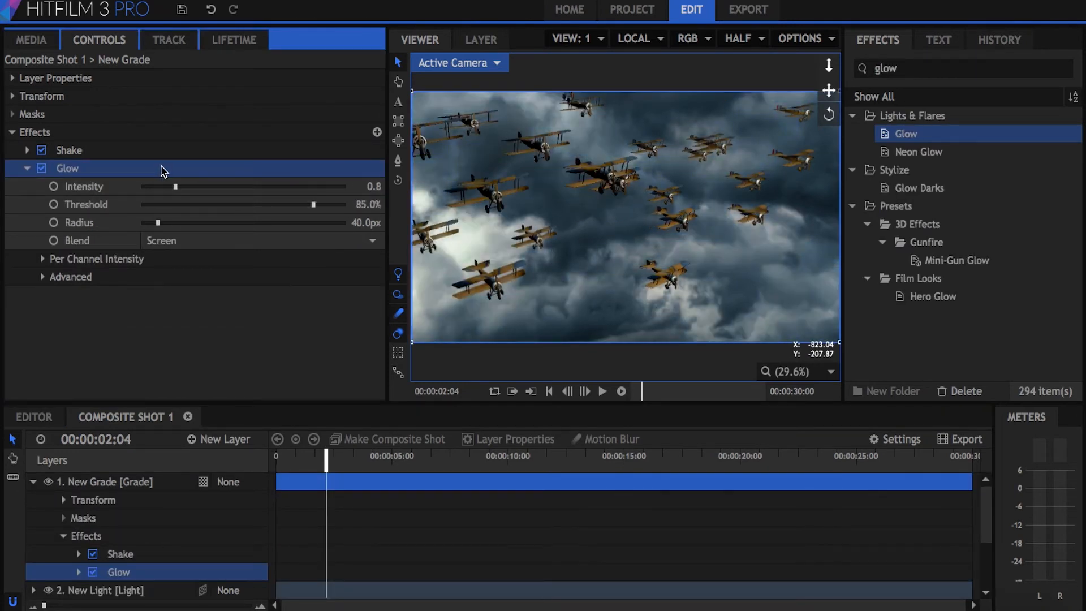
- Raise the grade layer's Glow intensity, widen its radius to about 143.4px and set threshold to 89%
left_click_drag(174, 187, 233, 187)
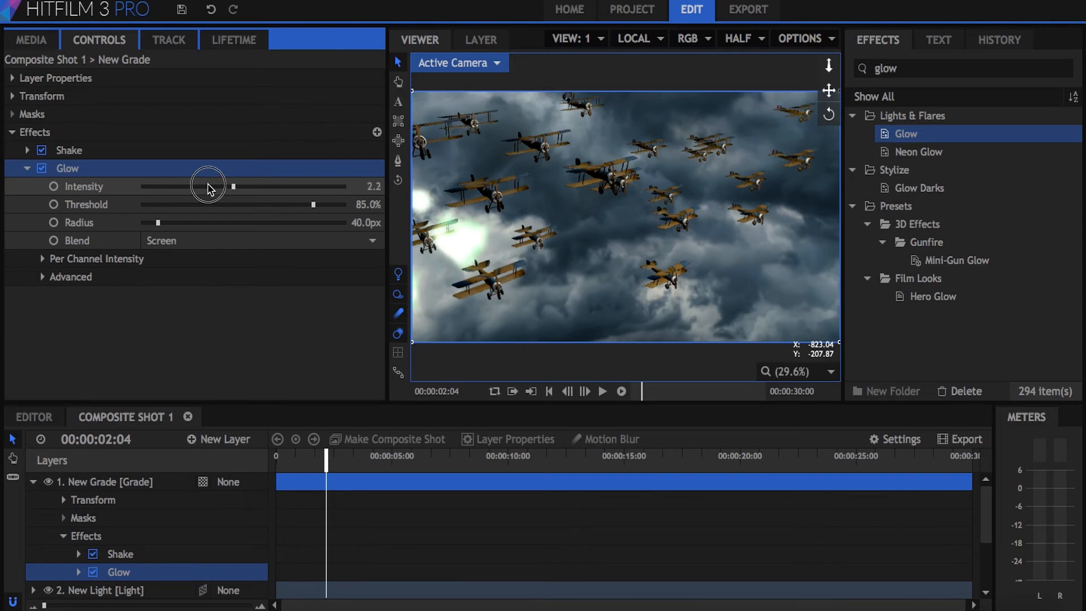
left_click_drag(156, 222, 195, 222)
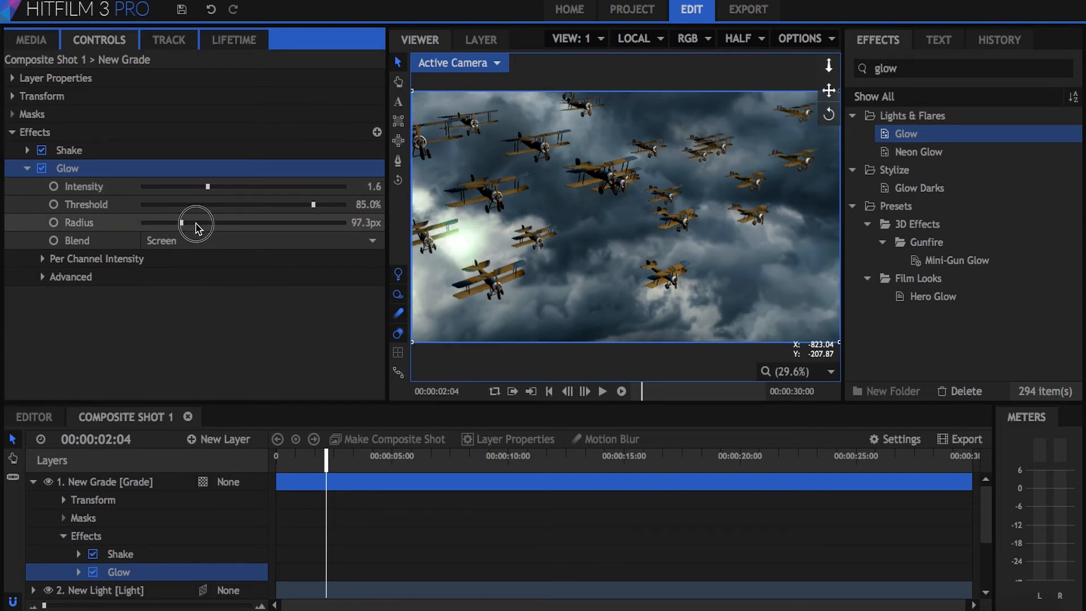
left_click_drag(170, 223, 185, 223)
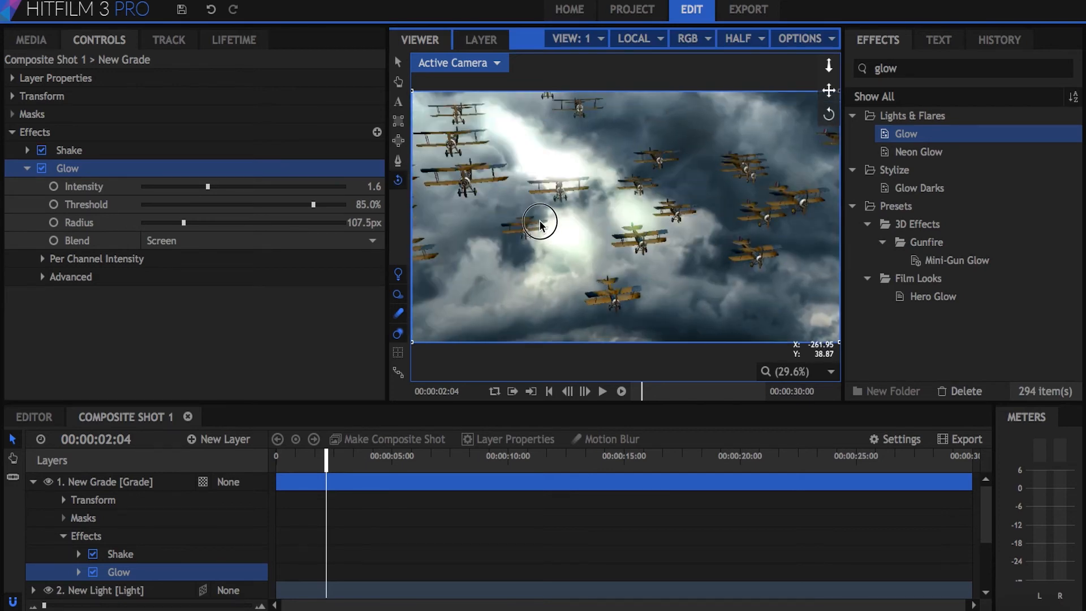
left_click_drag(542, 222, 470, 270)
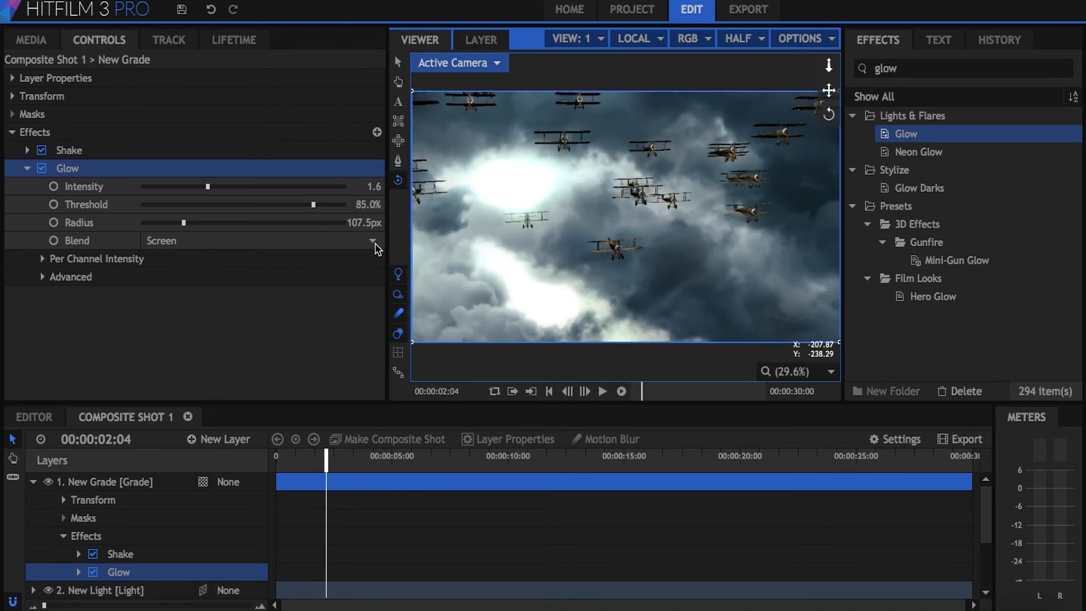
left_click_drag(312, 205, 287, 204)
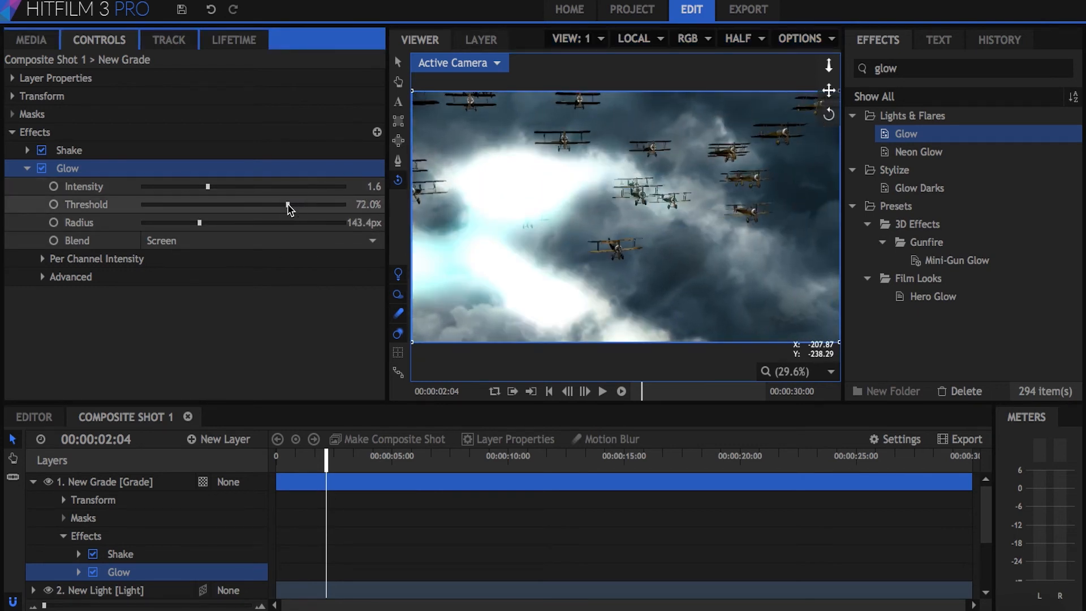
left_click_drag(284, 205, 312, 204)
type("lens di")
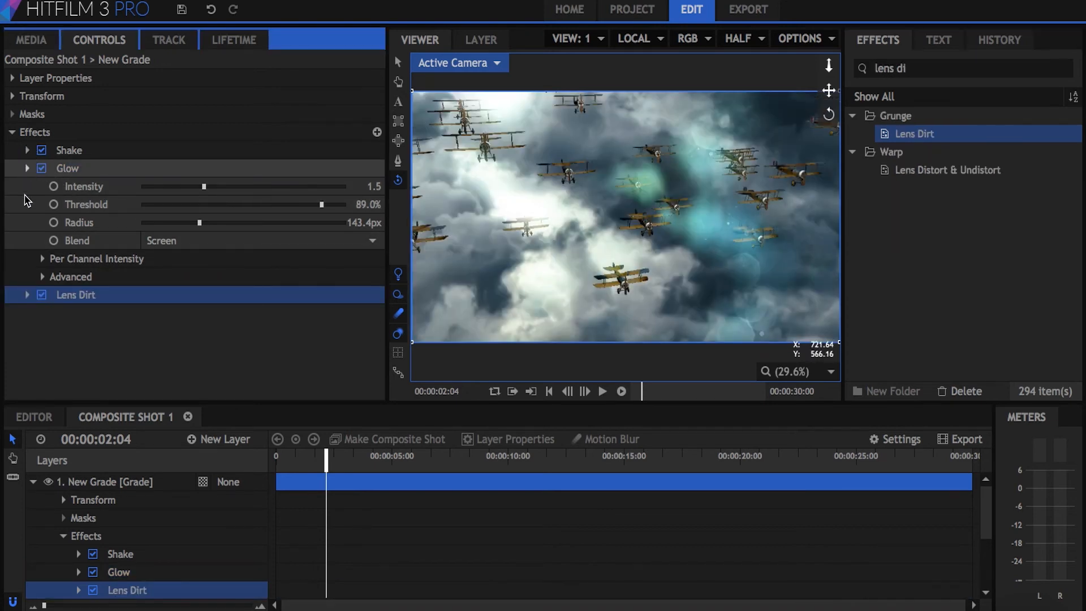
- Set the PS layer's Light Wrap source to 6. Clouds and lower its opacity to 0.75
left_click(27, 294)
type("light wra")
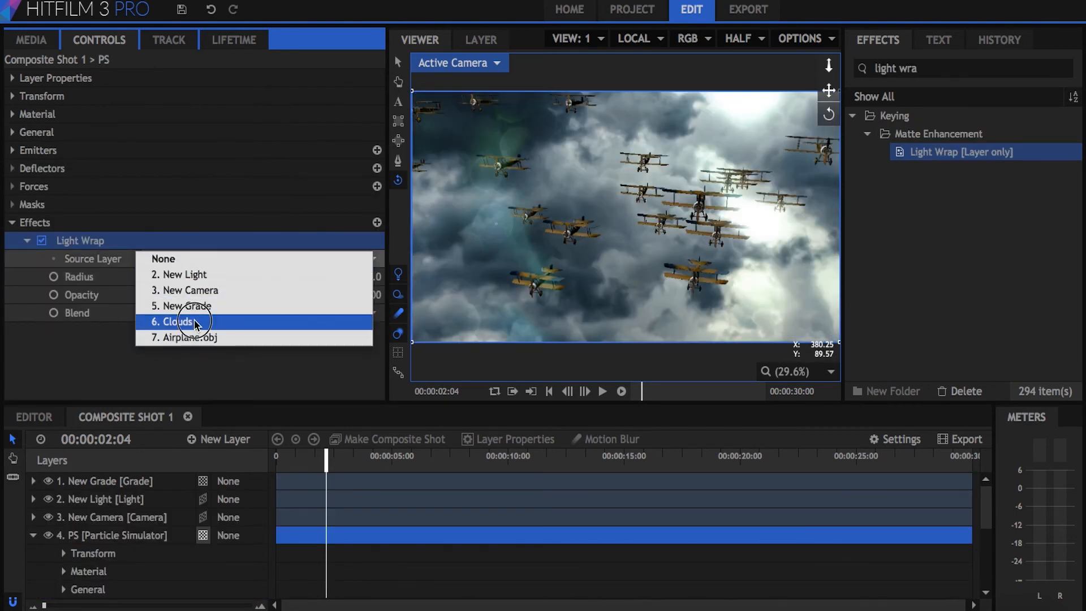
left_click(176, 321)
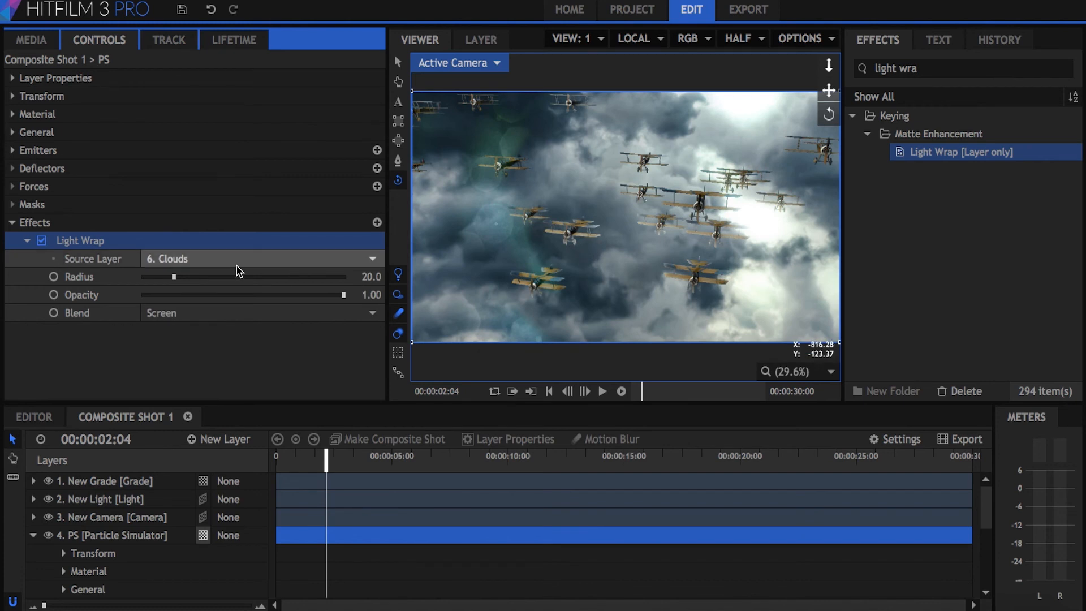
left_click_drag(341, 294, 280, 294)
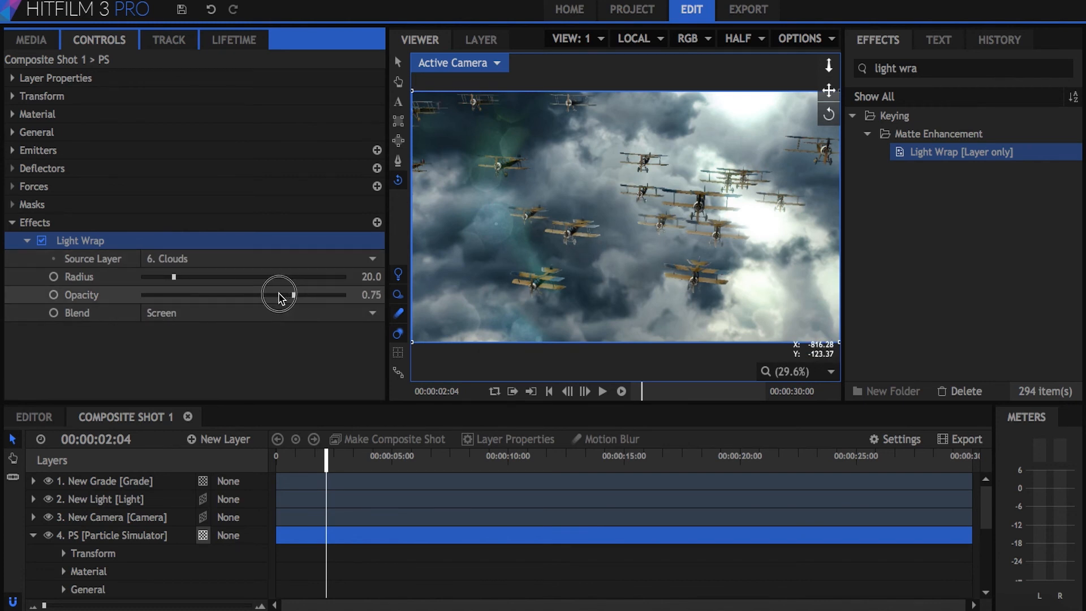
left_click_drag(280, 294, 264, 294)
type("rain")
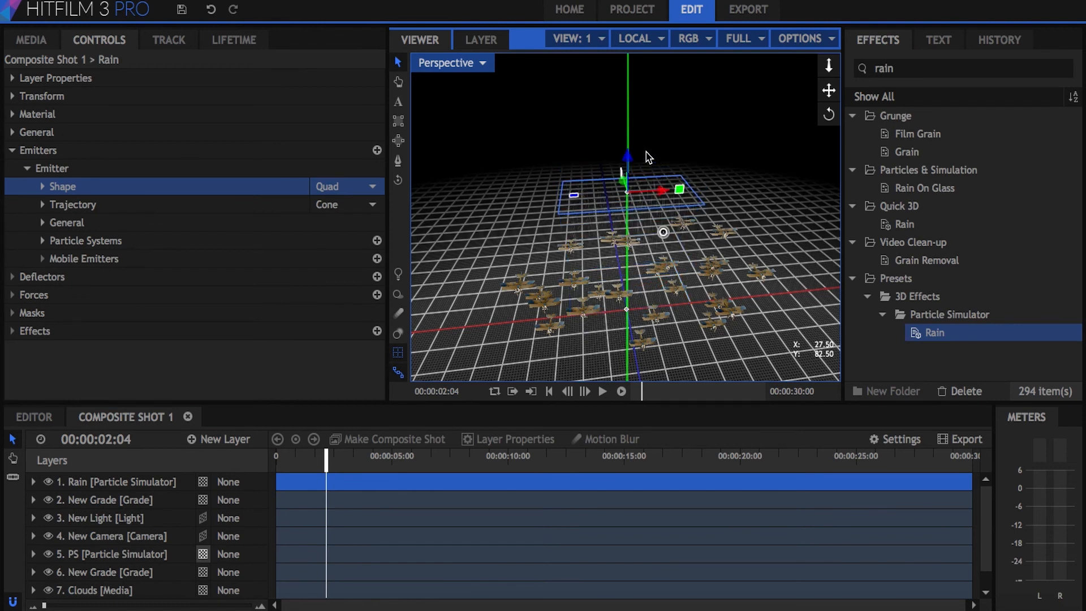
- Expand the Rain layer's emitter shape settings to enlarge the quad width and height
left_click(41, 186)
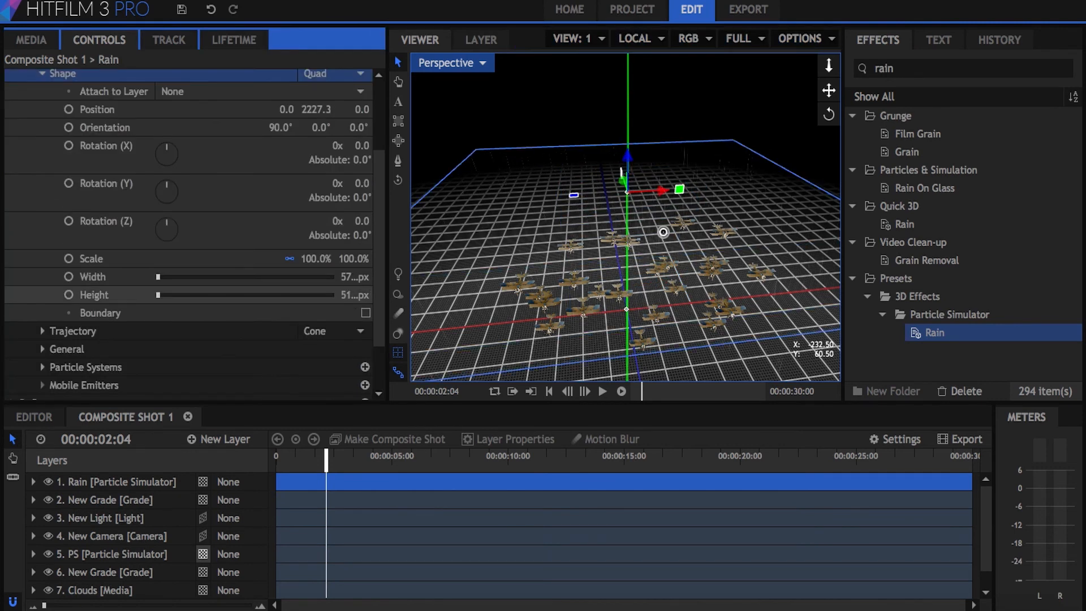